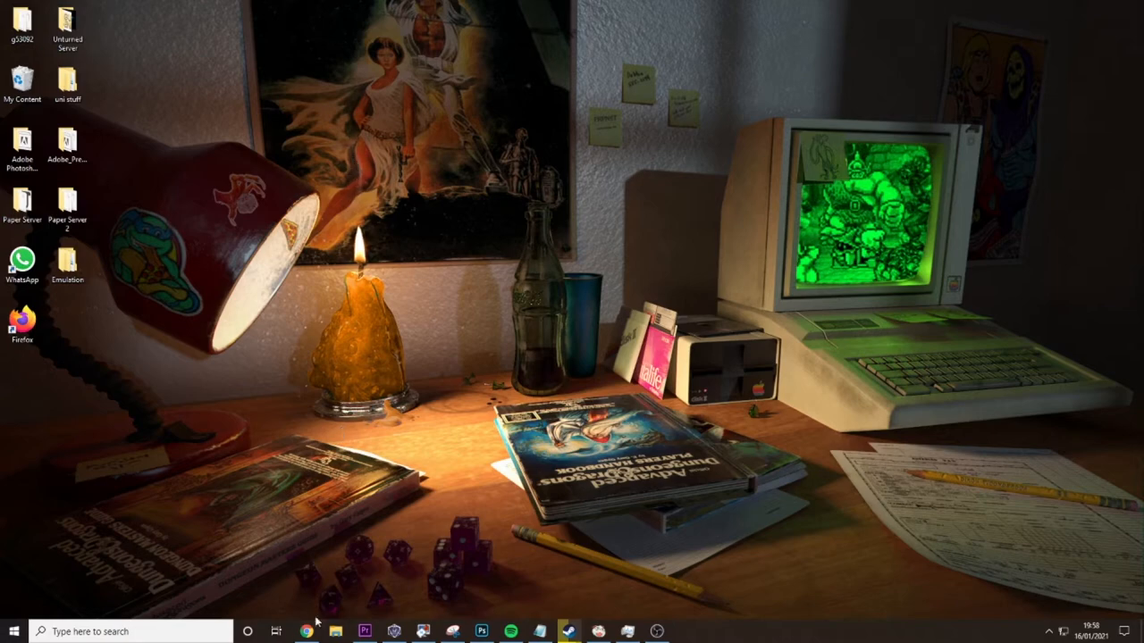
{"action": "mouse_move", "coordinate": [307, 632]}
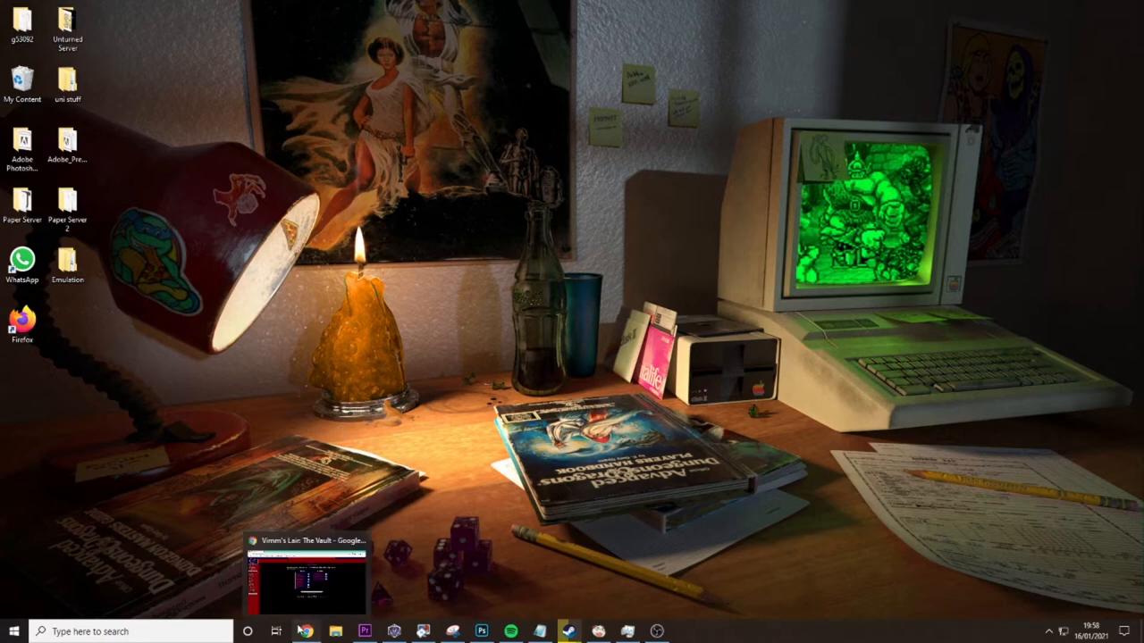
Step: Restore the Chrome window showing Vimm's Lair's Vault page from the taskbar
{"action": "left_click", "coordinate": [307, 572]}
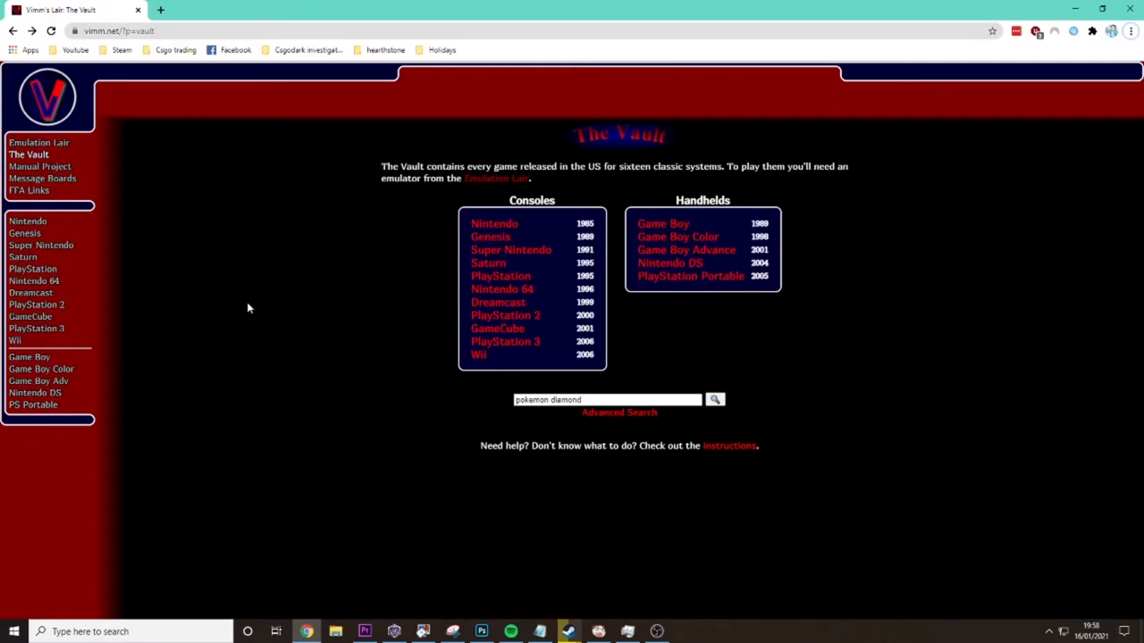
{"action": "mouse_move", "coordinate": [165, 225]}
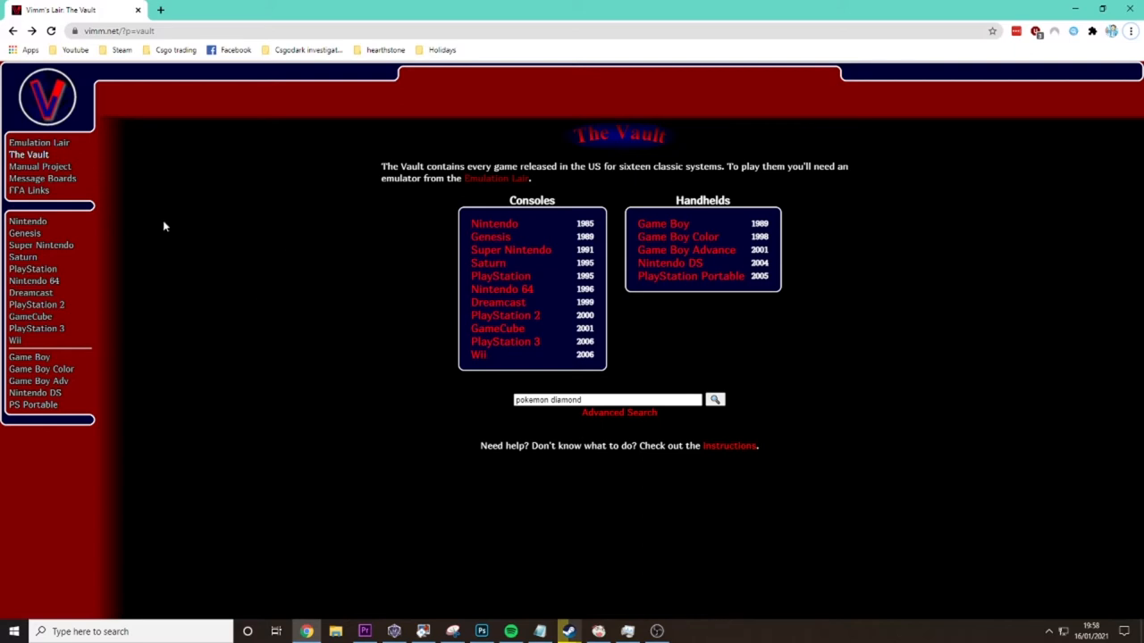
Step: Start the Windows download of the DeSmuME Nintendo DS emulator from the Emulation Lair
{"action": "left_click", "coordinate": [39, 143]}
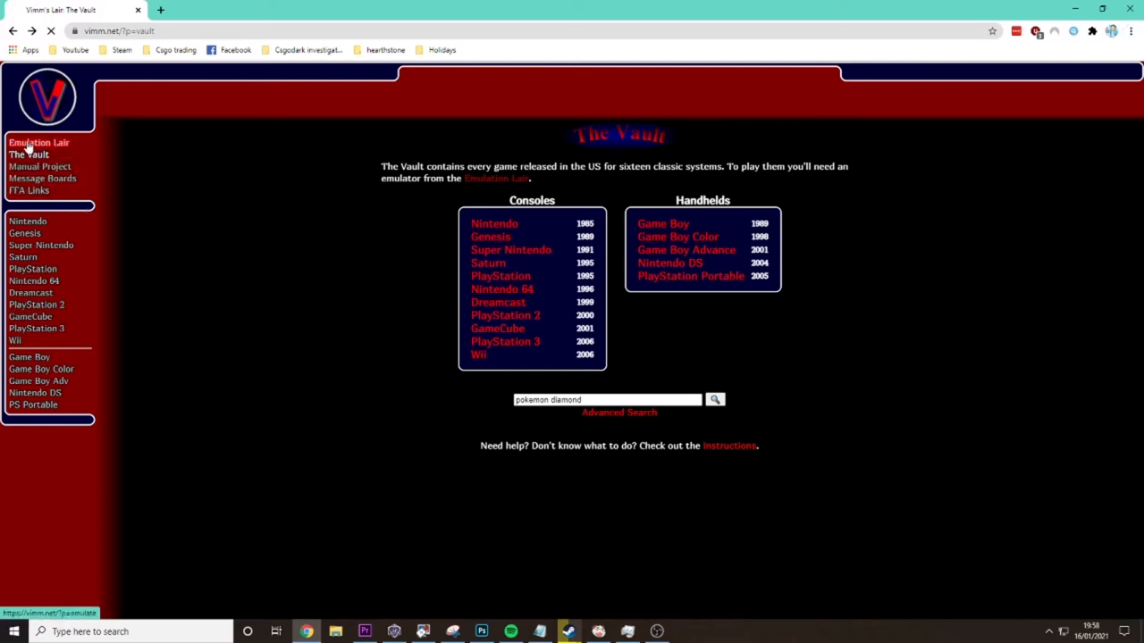
{"action": "left_click", "coordinate": [40, 143]}
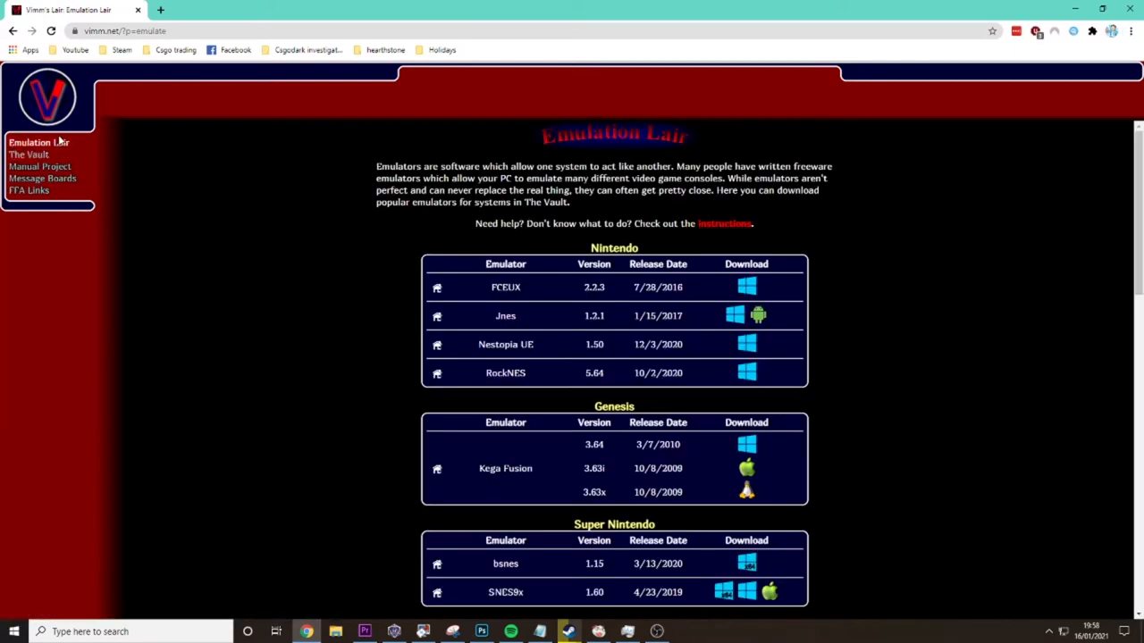
{"action": "scroll", "scroll_direction": "down", "scroll_amount": 3}
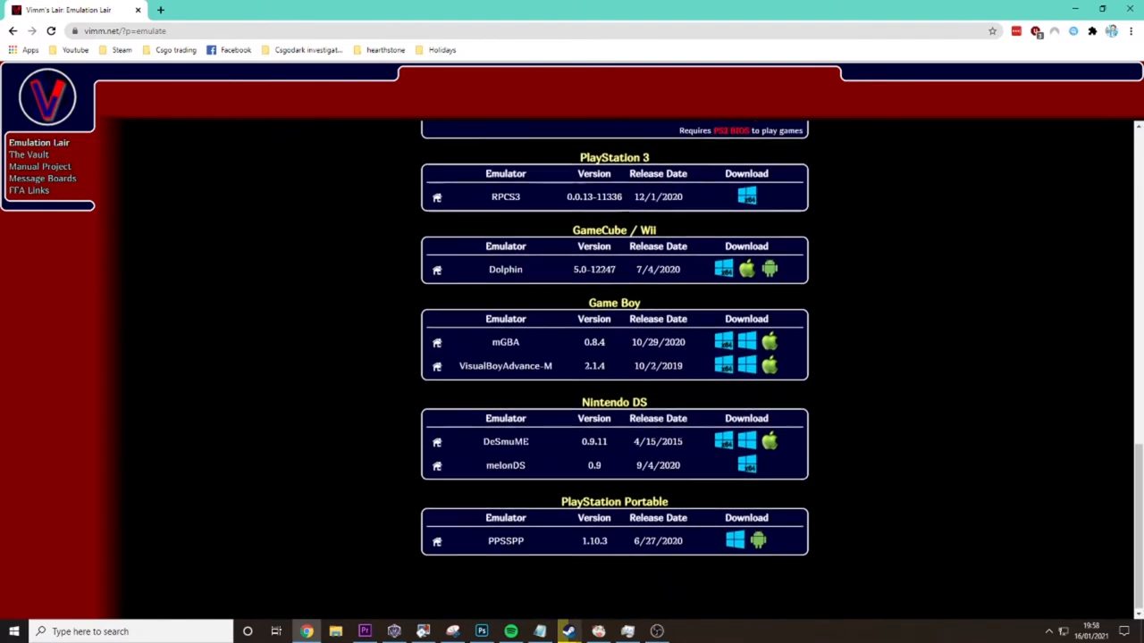
{"action": "scroll", "scroll_direction": "down", "scroll_amount": 3}
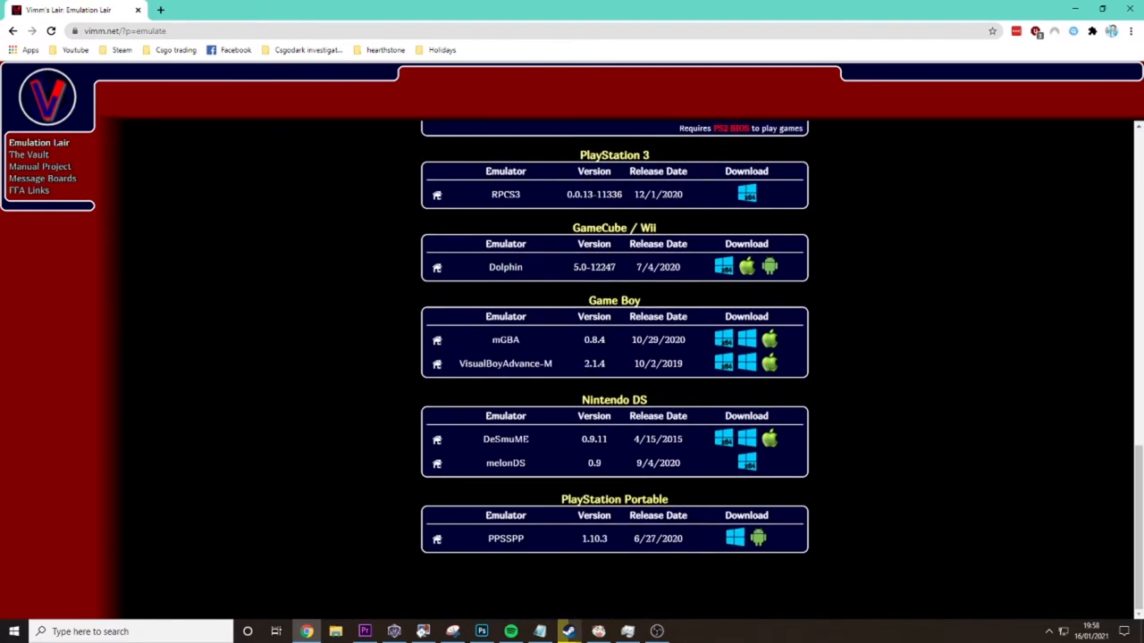
{"action": "mouse_move", "coordinate": [722, 440]}
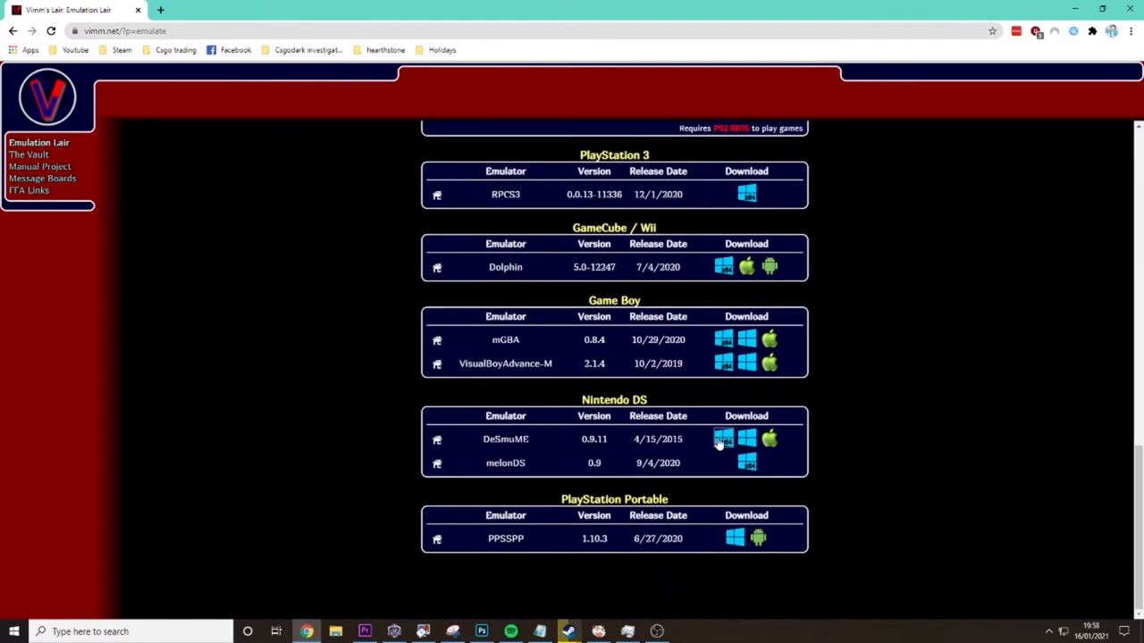
{"action": "left_click", "coordinate": [722, 439]}
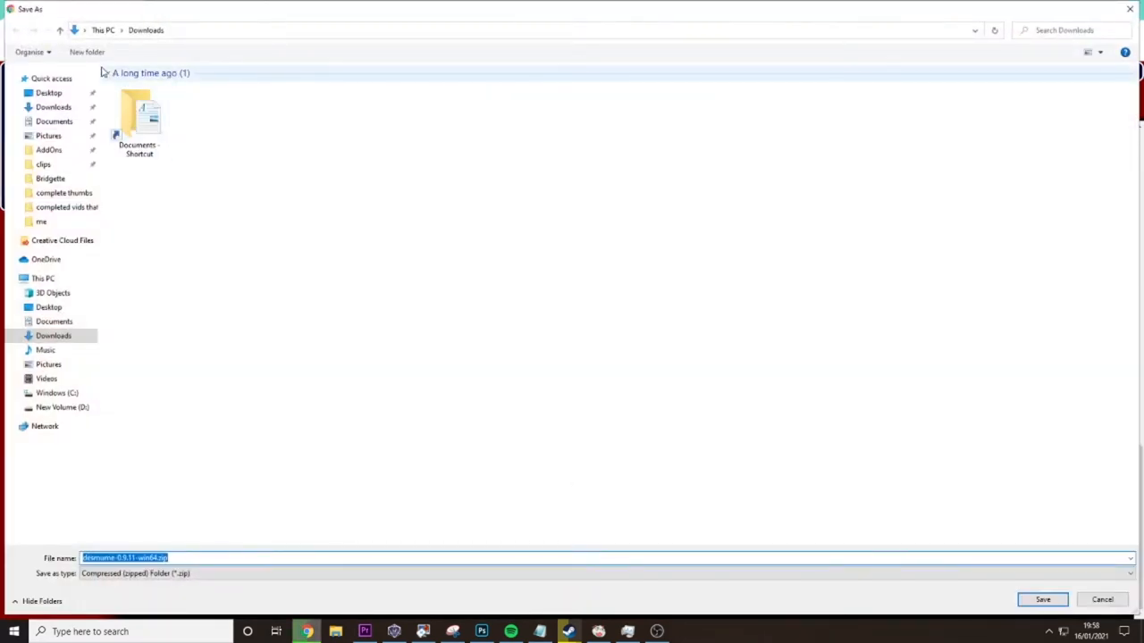
Step: Save the DeSmuME zip into a new Emulation folder created on the Desktop
{"action": "left_click", "coordinate": [50, 93]}
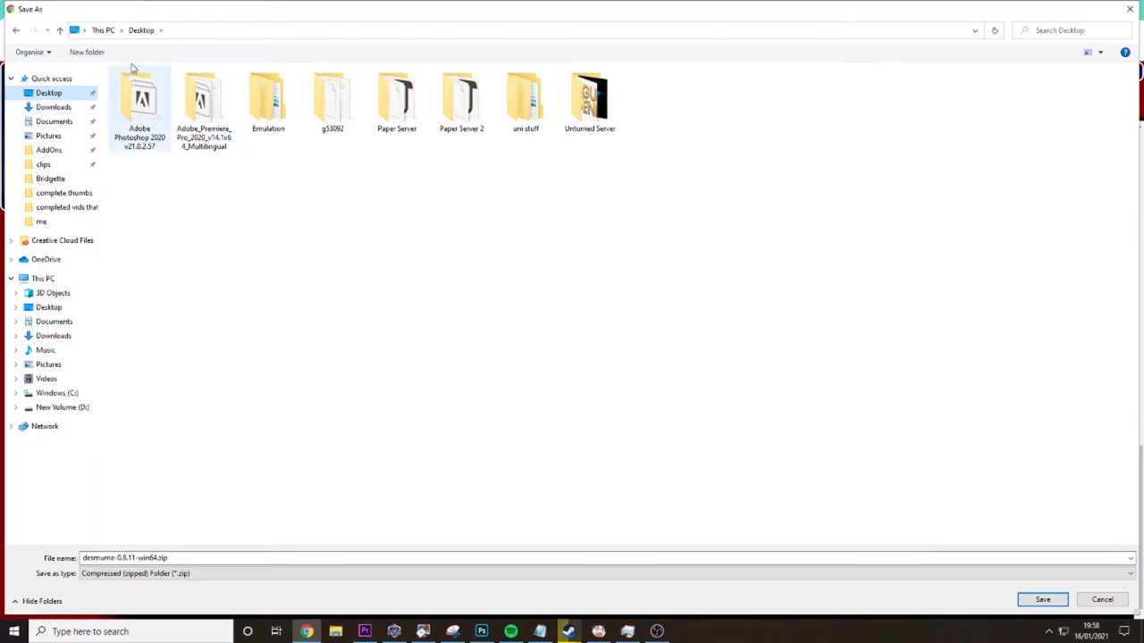
{"action": "left_click", "coordinate": [86, 52]}
{"action": "type", "text": "Emulation"}
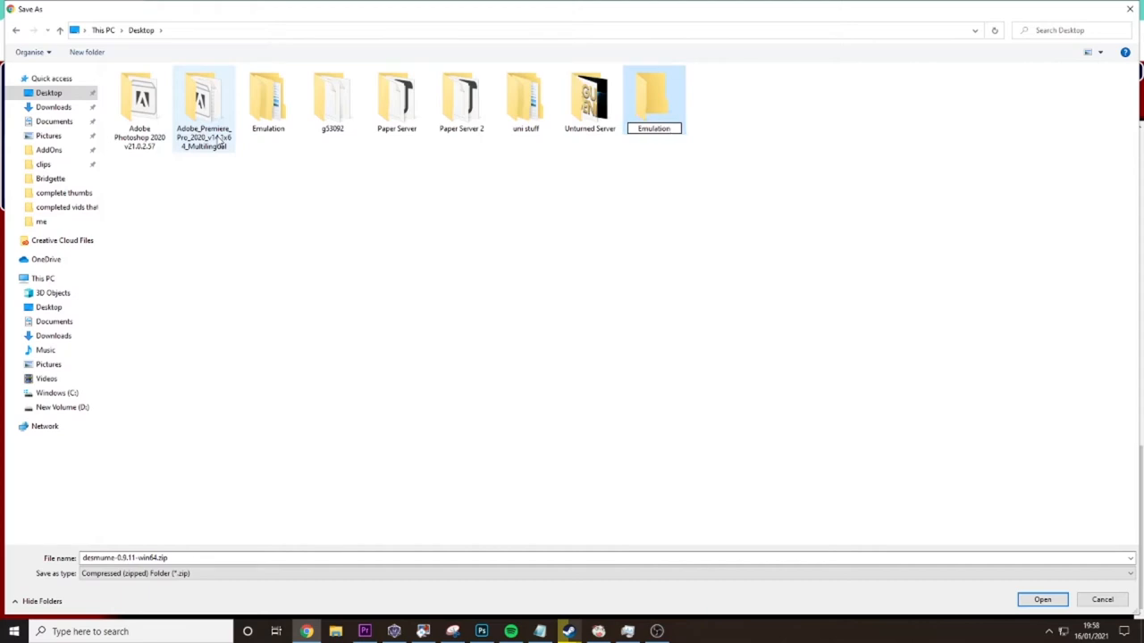
{"action": "left_click", "coordinate": [654, 98]}
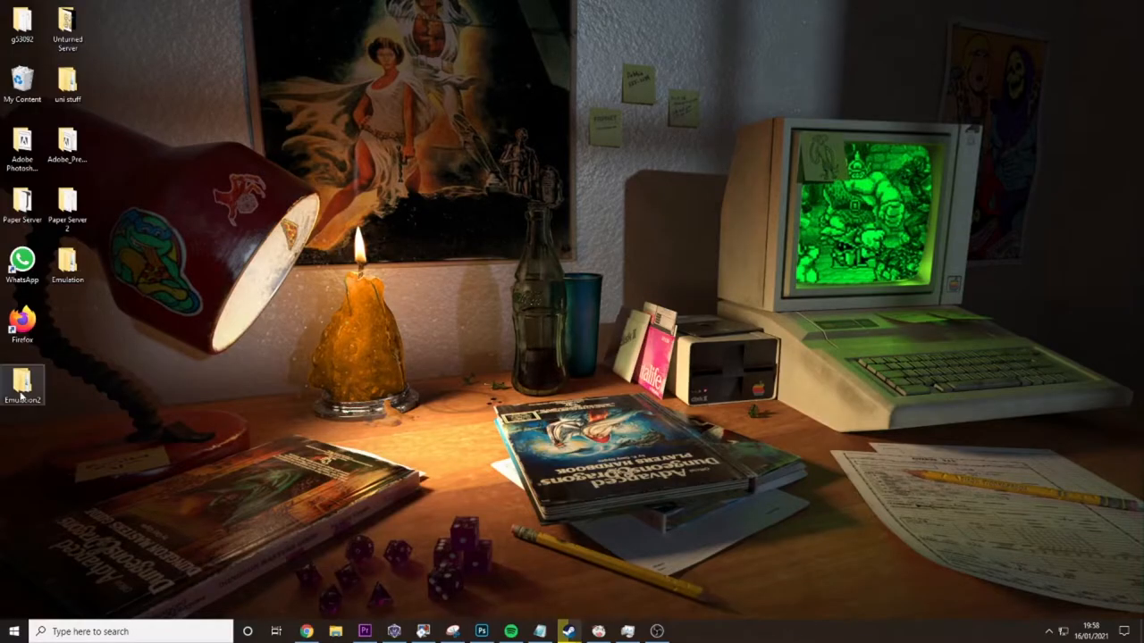
Step: Extract the downloaded DeSmuME zip inside the desktop Emulation folder
{"action": "double_click", "coordinate": [22, 381]}
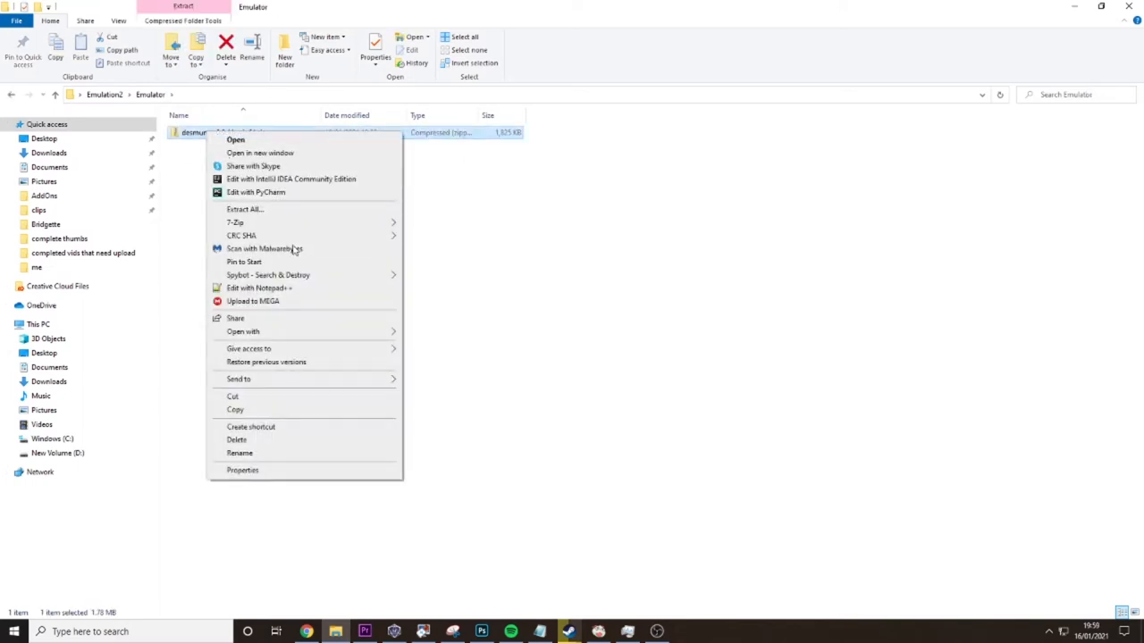
{"action": "left_click", "coordinate": [378, 206]}
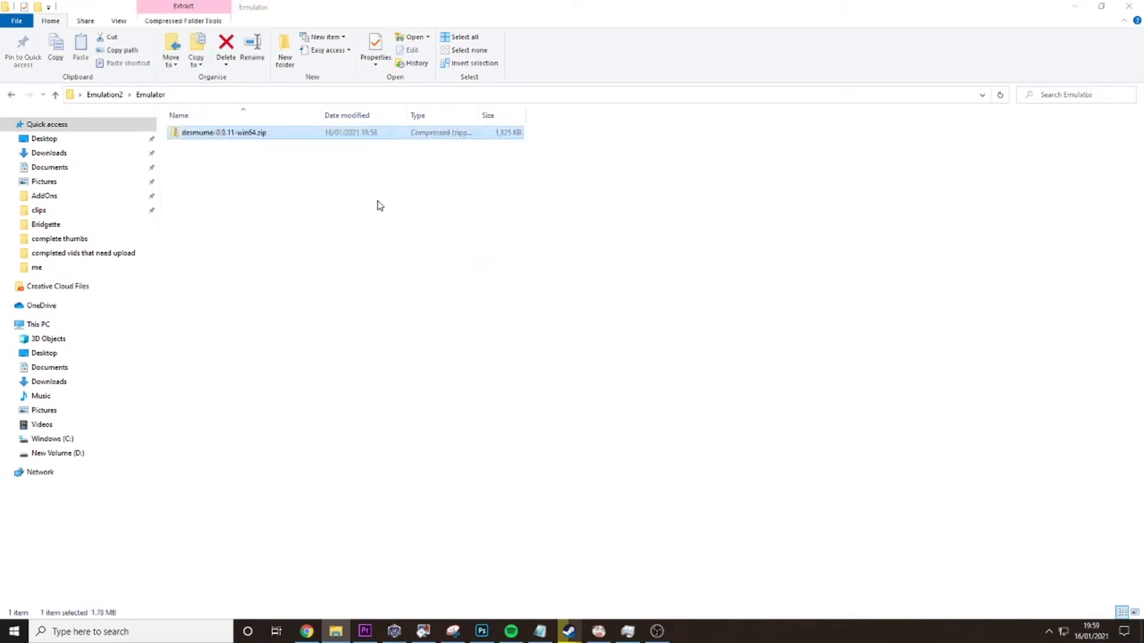
{"action": "right_click", "coordinate": [223, 195]}
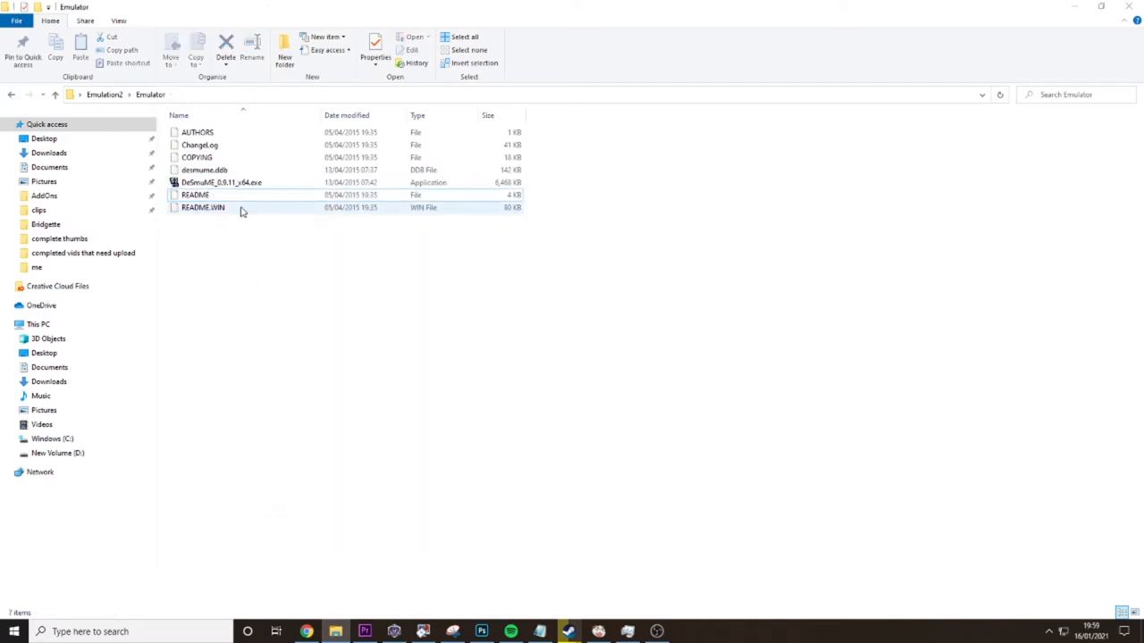
{"action": "double_click", "coordinate": [222, 182]}
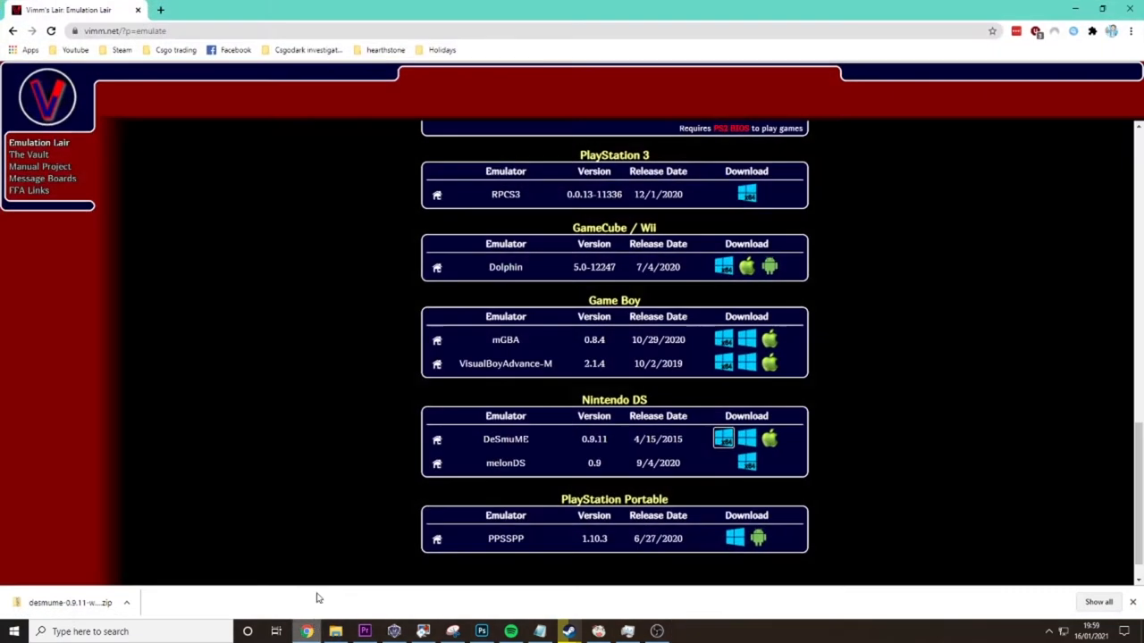
Step: Go from the home page into The Vault's Nintendo DS game list
{"action": "scroll", "scroll_direction": "up", "scroll_amount": 3}
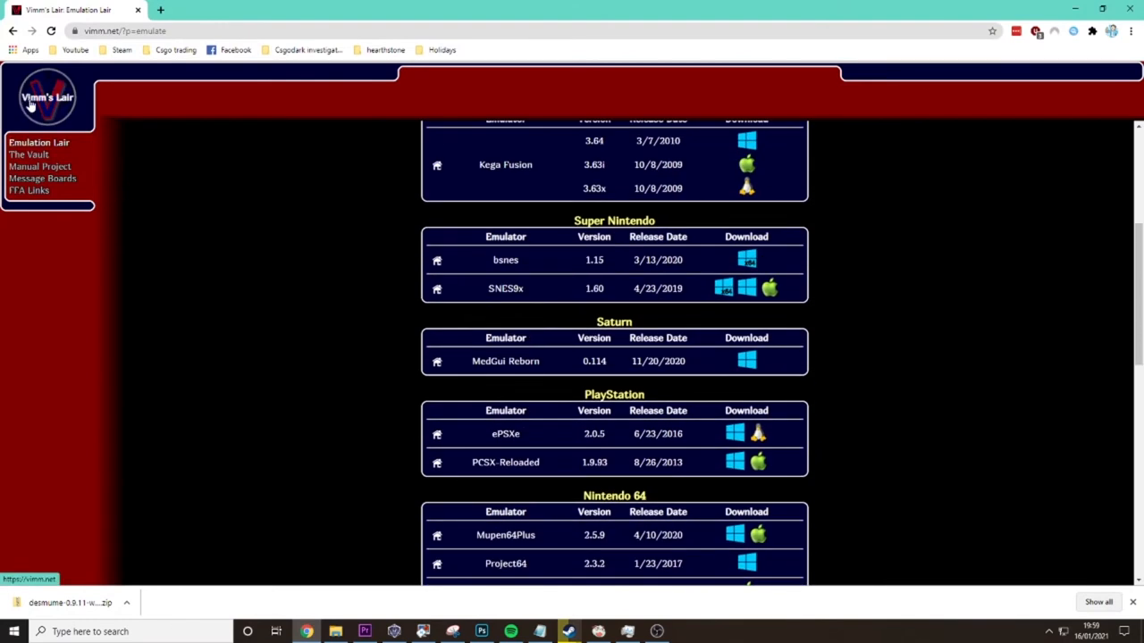
{"action": "left_click", "coordinate": [46, 97]}
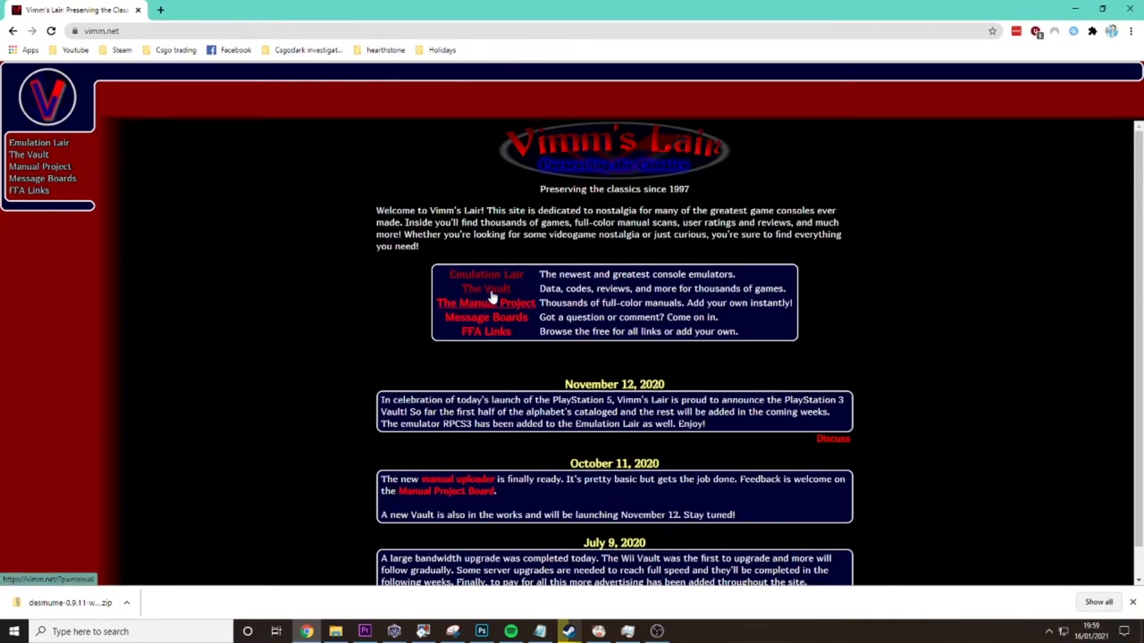
{"action": "left_click", "coordinate": [486, 288]}
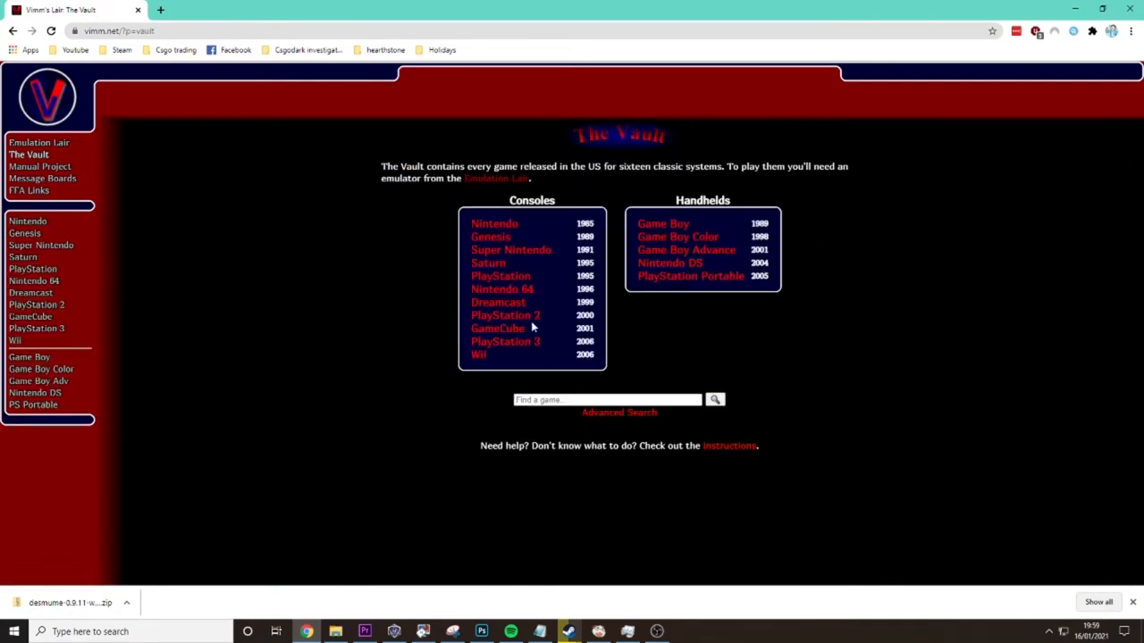
{"action": "mouse_move", "coordinate": [677, 235]}
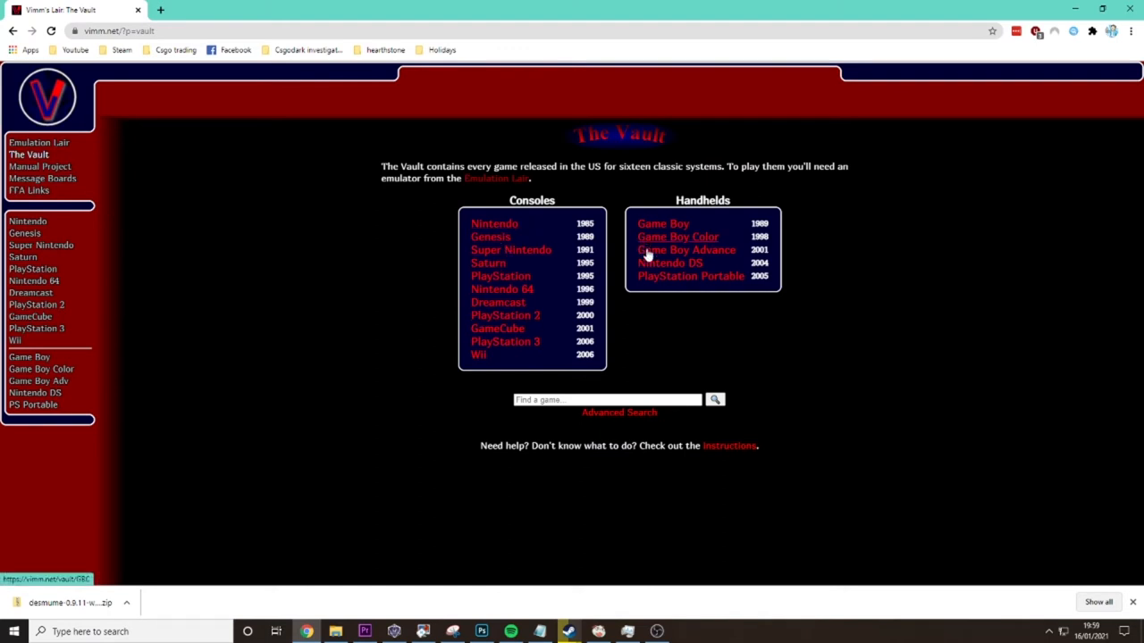
{"action": "left_click", "coordinate": [668, 262]}
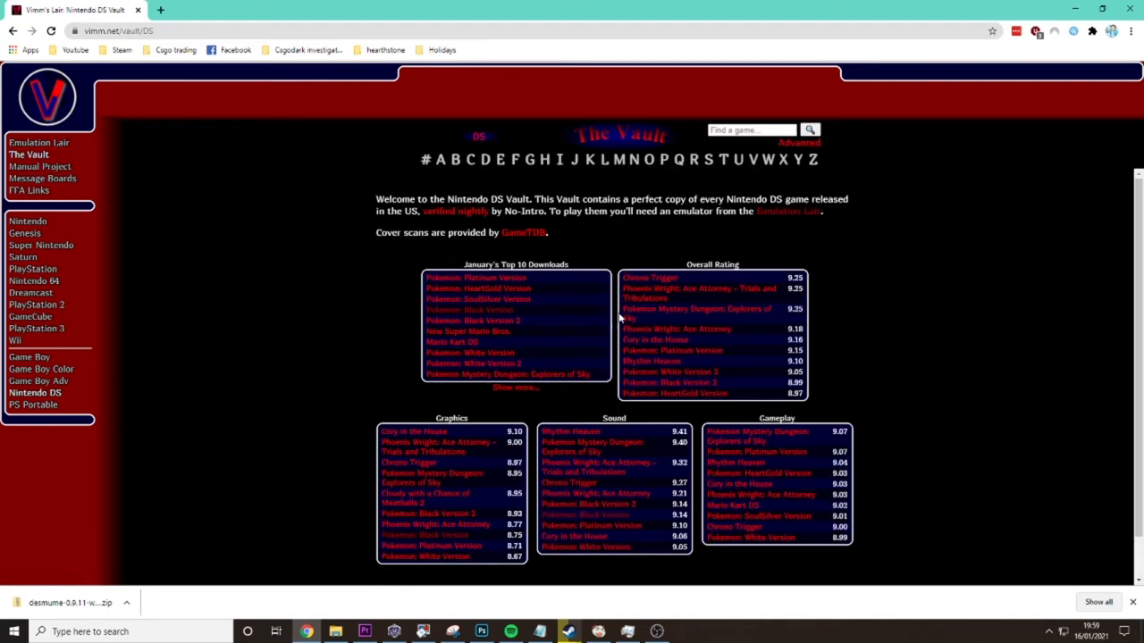
{"action": "mouse_move", "coordinate": [596, 236]}
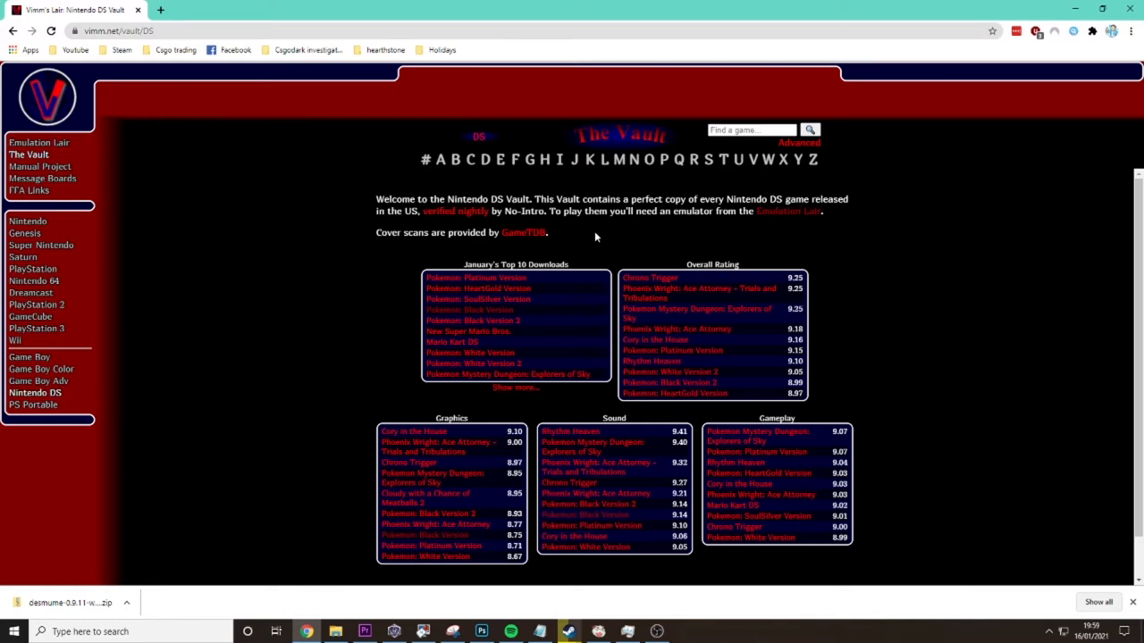
Step: Search the DS vault for 'Pokemon' and pick Pokemon Diamond Version
{"action": "scroll", "scroll_direction": "down", "scroll_amount": 3}
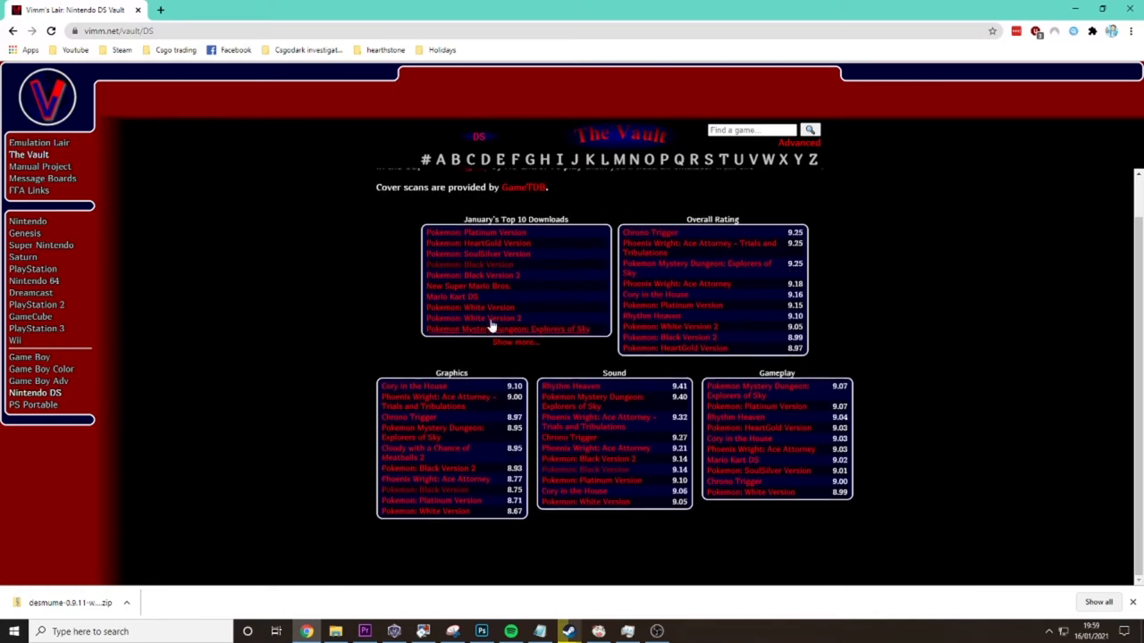
{"action": "mouse_move", "coordinate": [525, 368]}
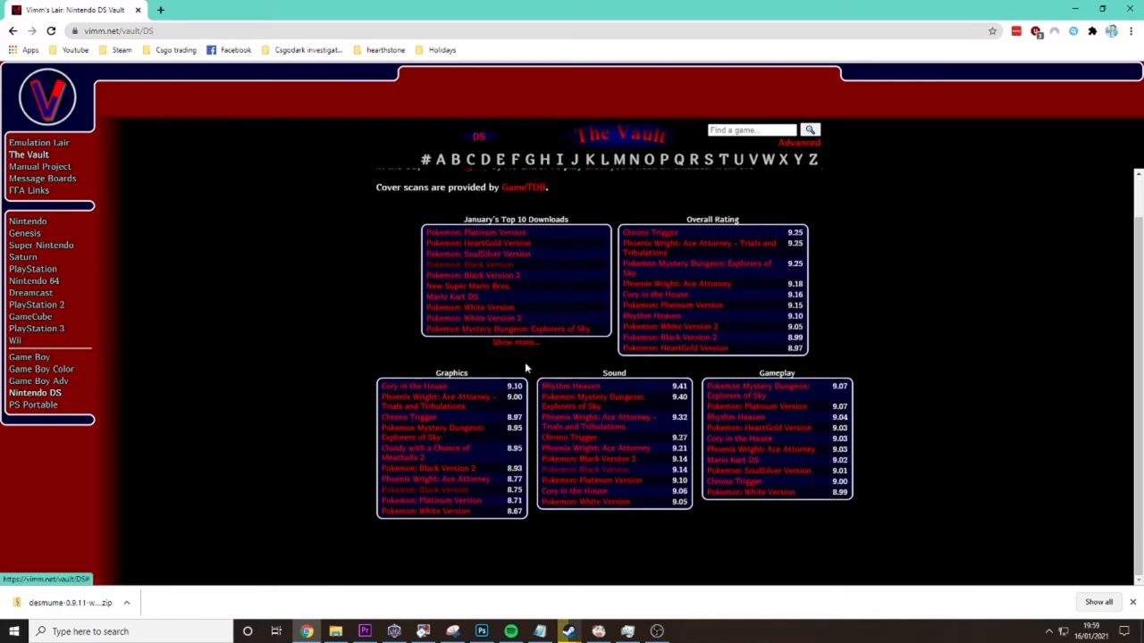
{"action": "left_click", "coordinate": [751, 129]}
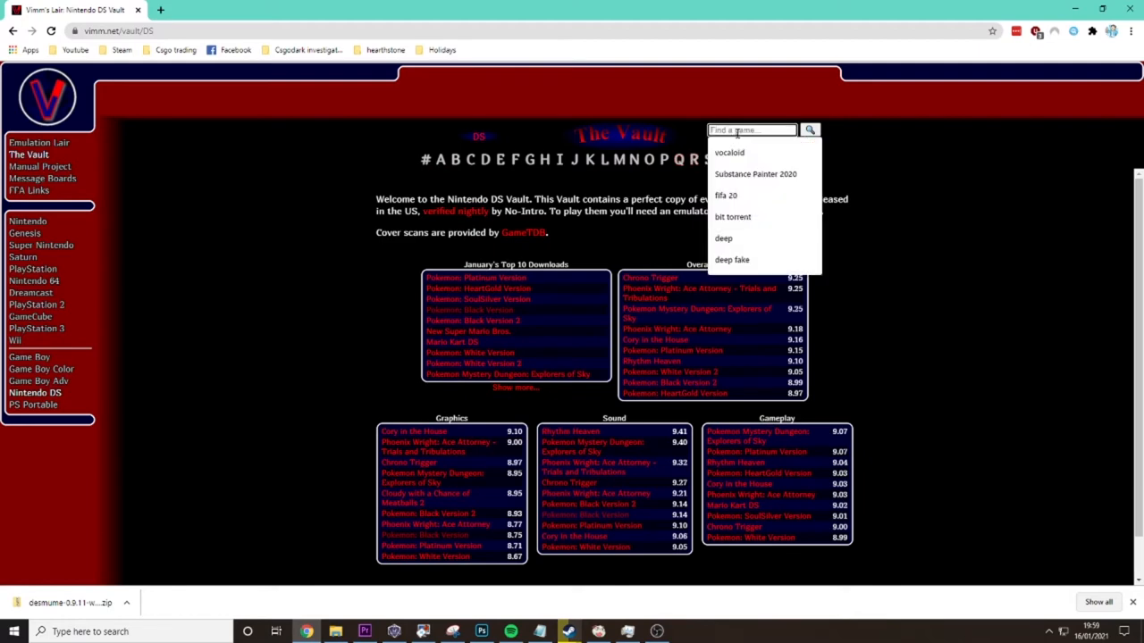
{"action": "type", "text": "Pokemon"}
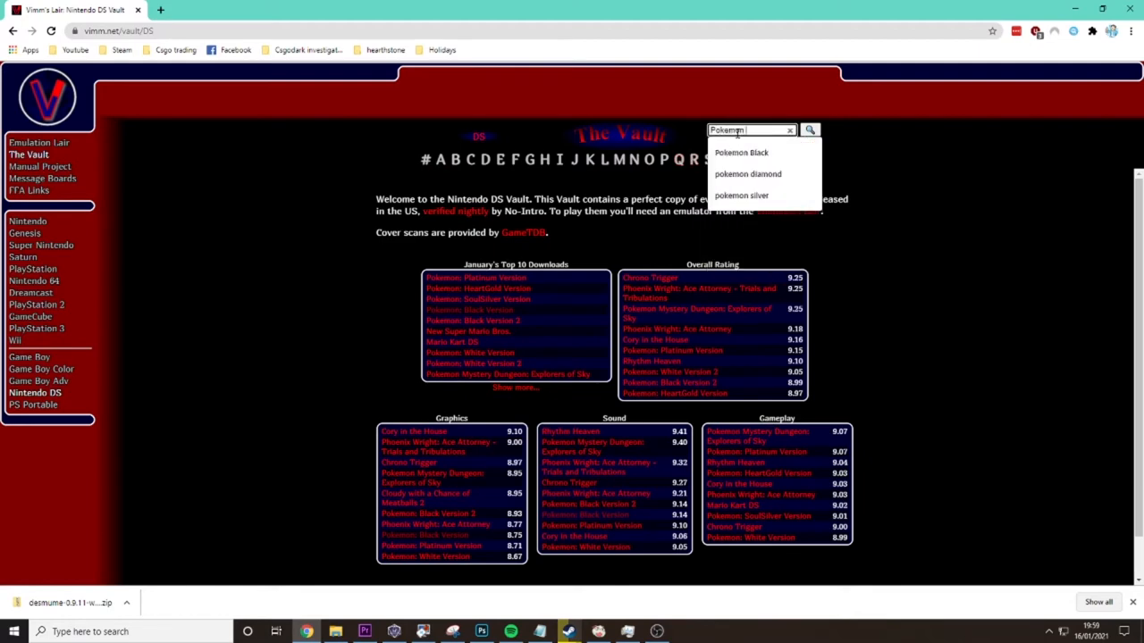
{"action": "left_click", "coordinate": [747, 174]}
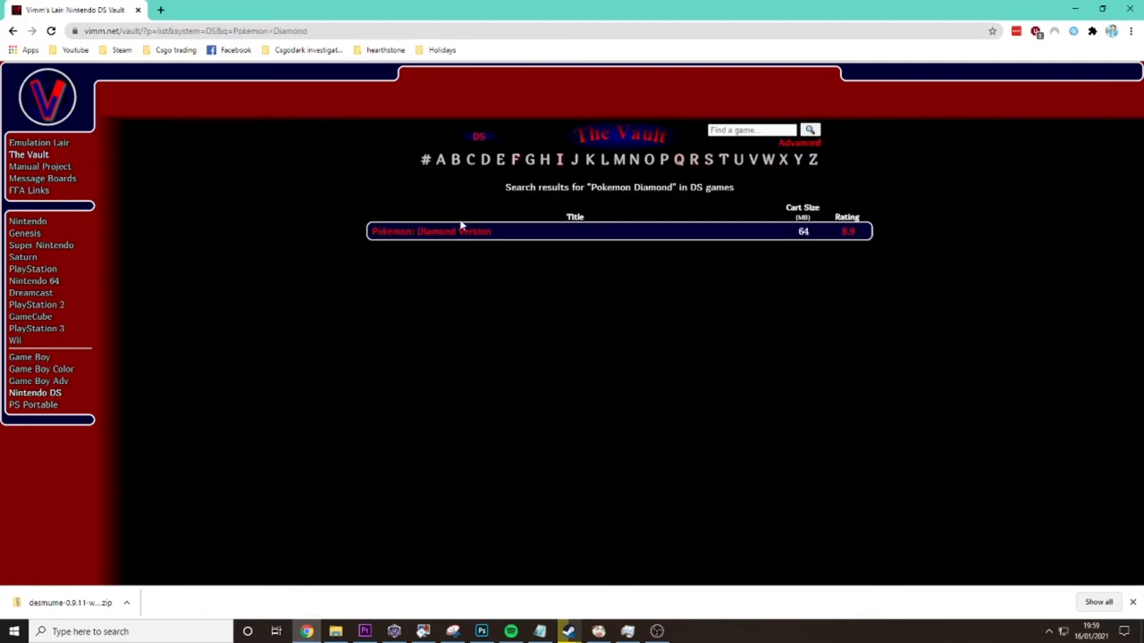
Step: Start the Pokemon Diamond ROM download from its Vimm's Lair page
{"action": "left_click", "coordinate": [429, 230]}
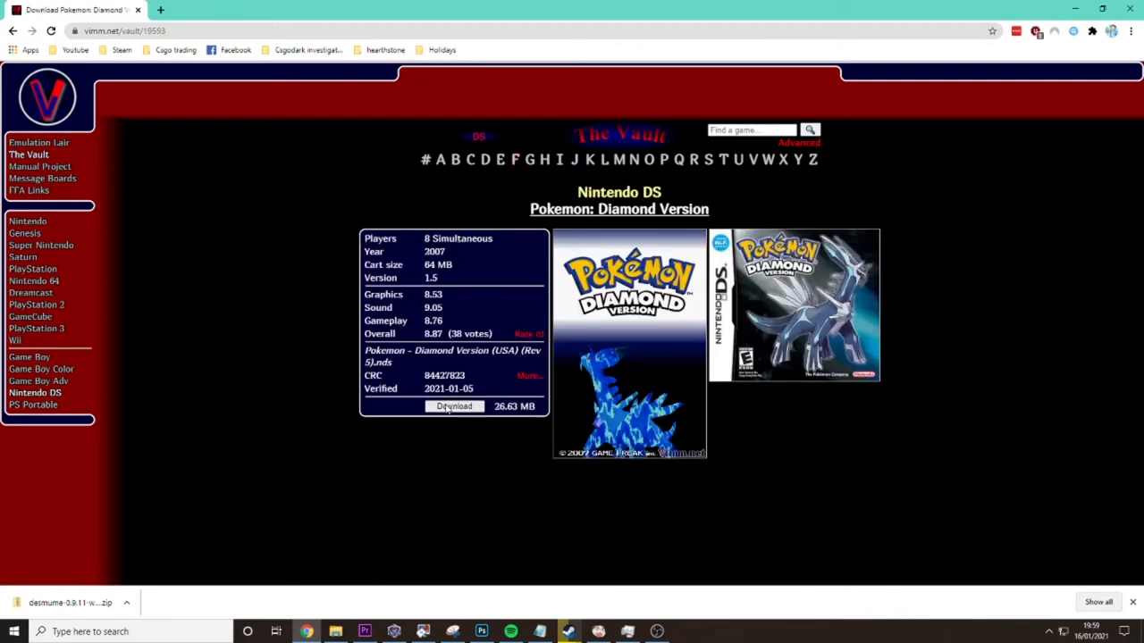
{"action": "left_click", "coordinate": [454, 407]}
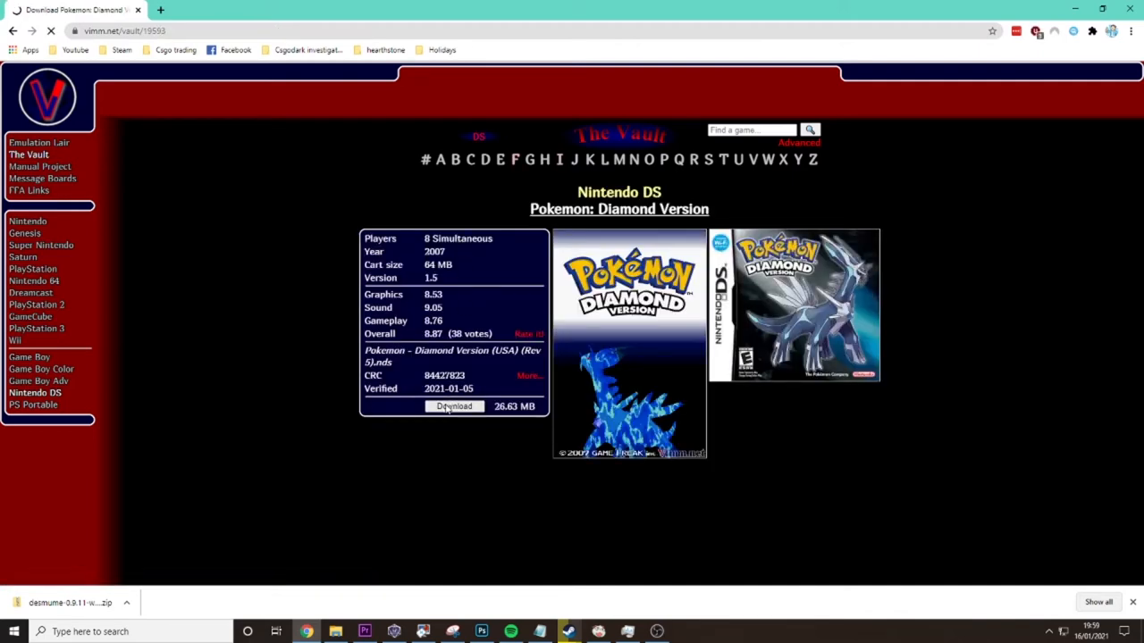
{"action": "left_click", "coordinate": [454, 408]}
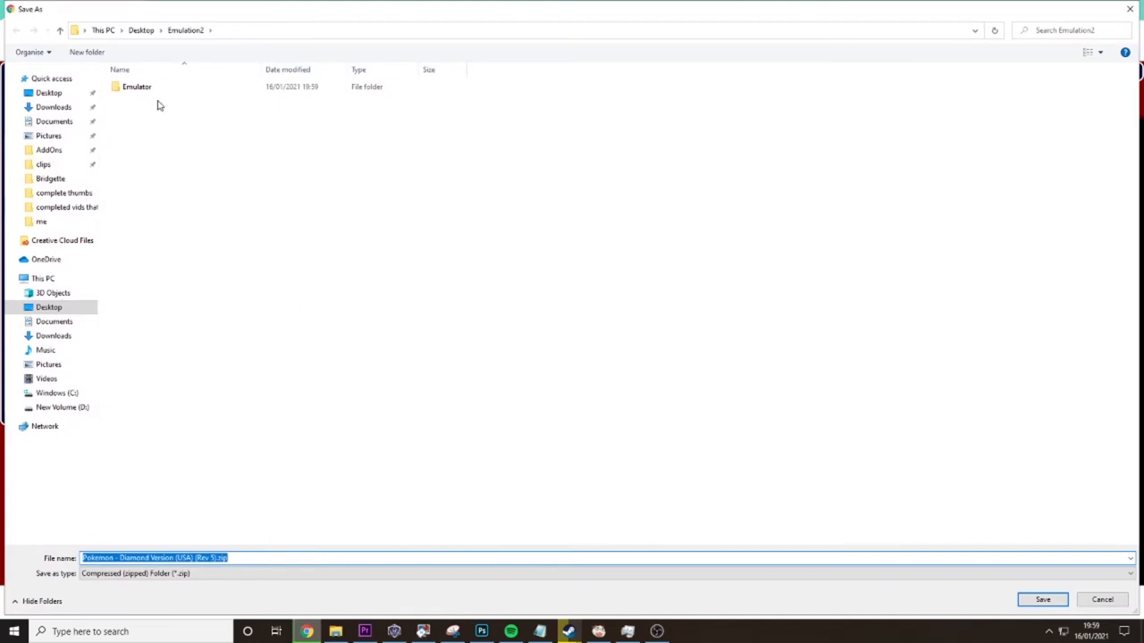
Step: Create a new 'Roms' folder inside Emulation2 and choose it as the save location
{"action": "left_click", "coordinate": [86, 50]}
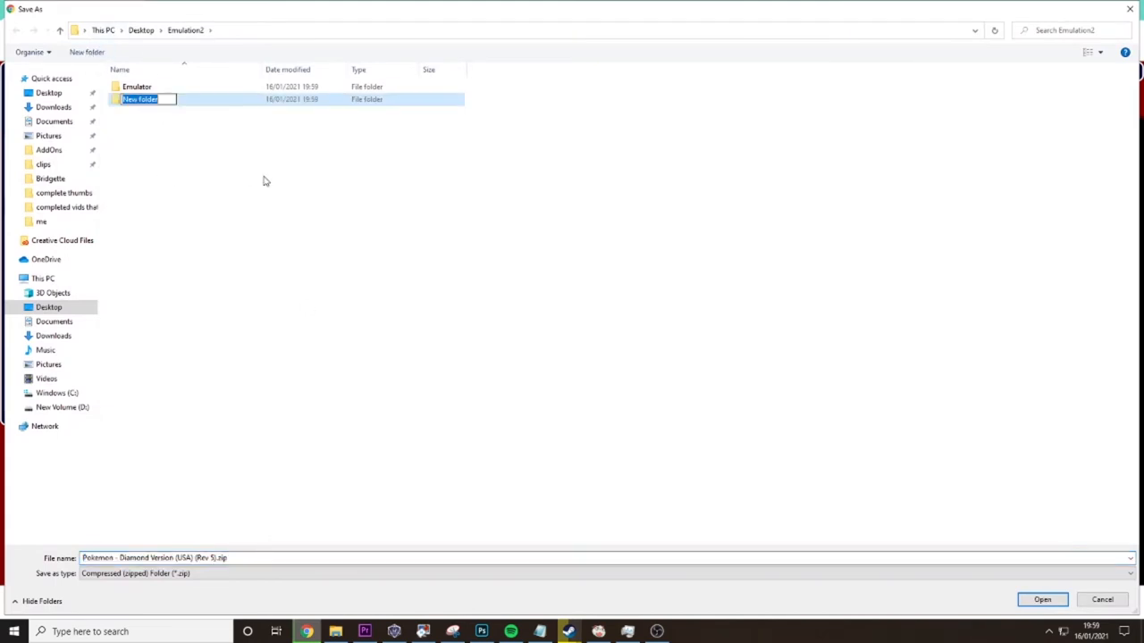
{"action": "type", "text": "Roms"}
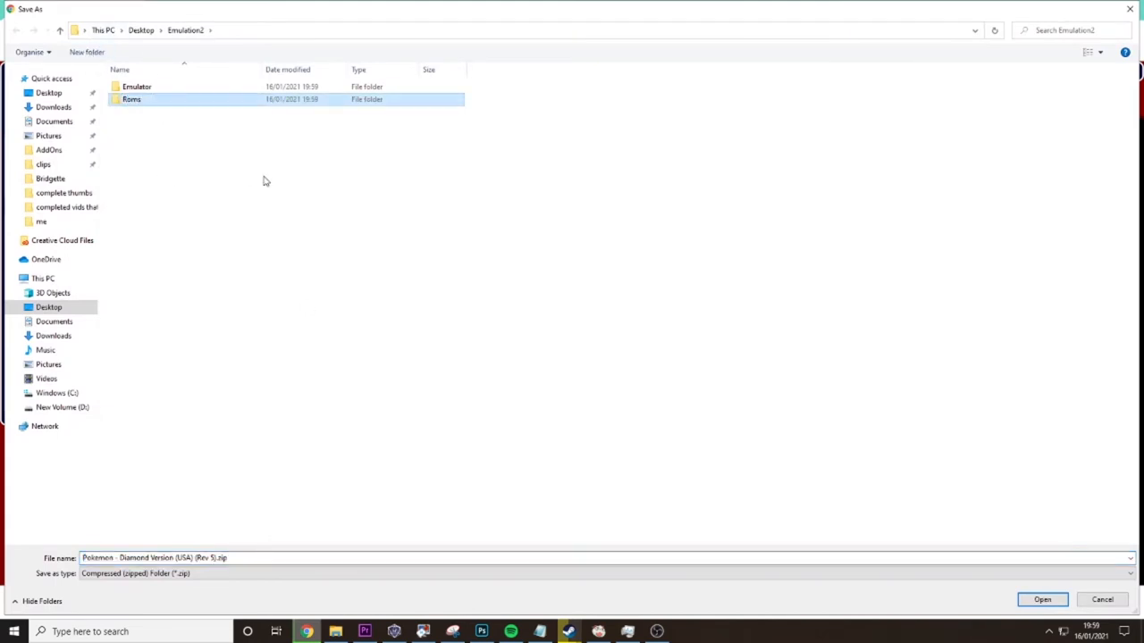
{"action": "double_click", "coordinate": [132, 100]}
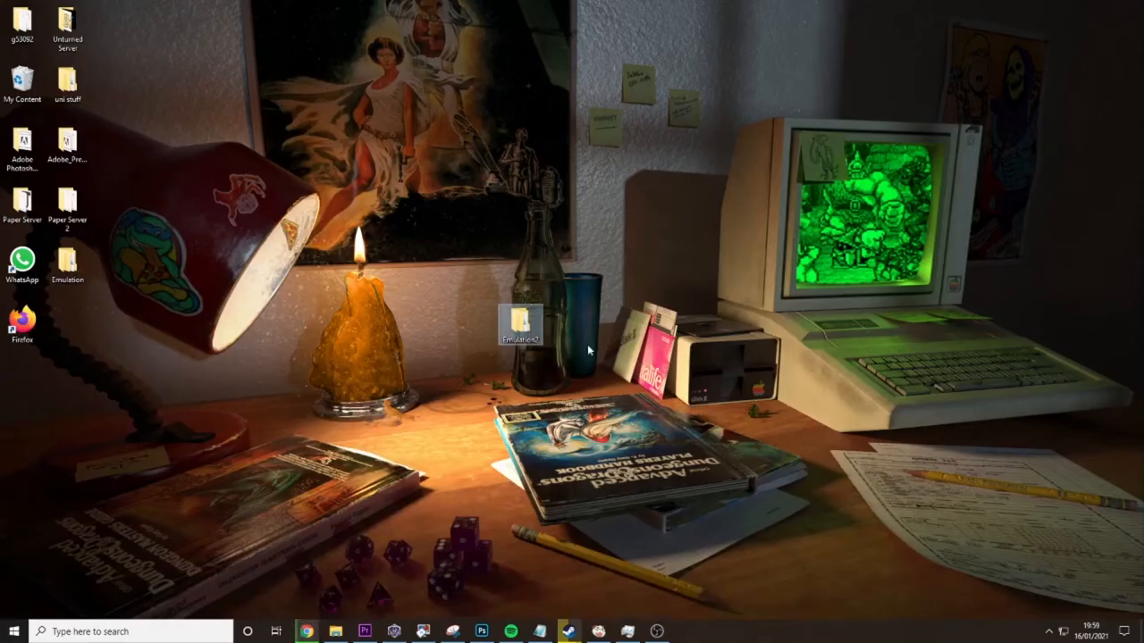
{"action": "mouse_move", "coordinate": [127, 275]}
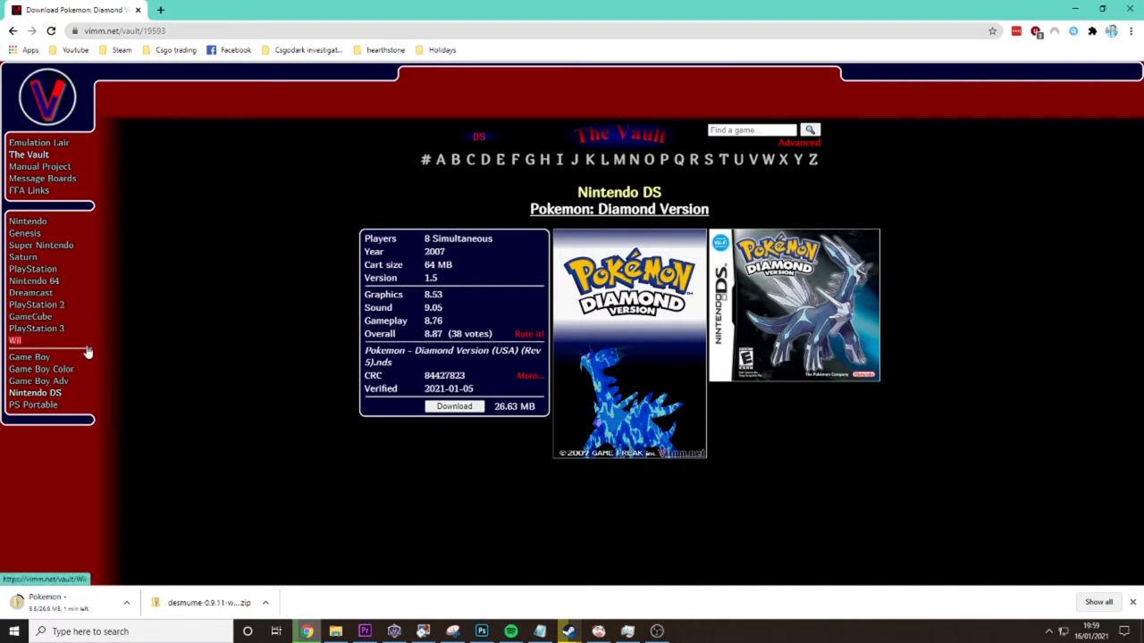
{"action": "mouse_move", "coordinate": [340, 551]}
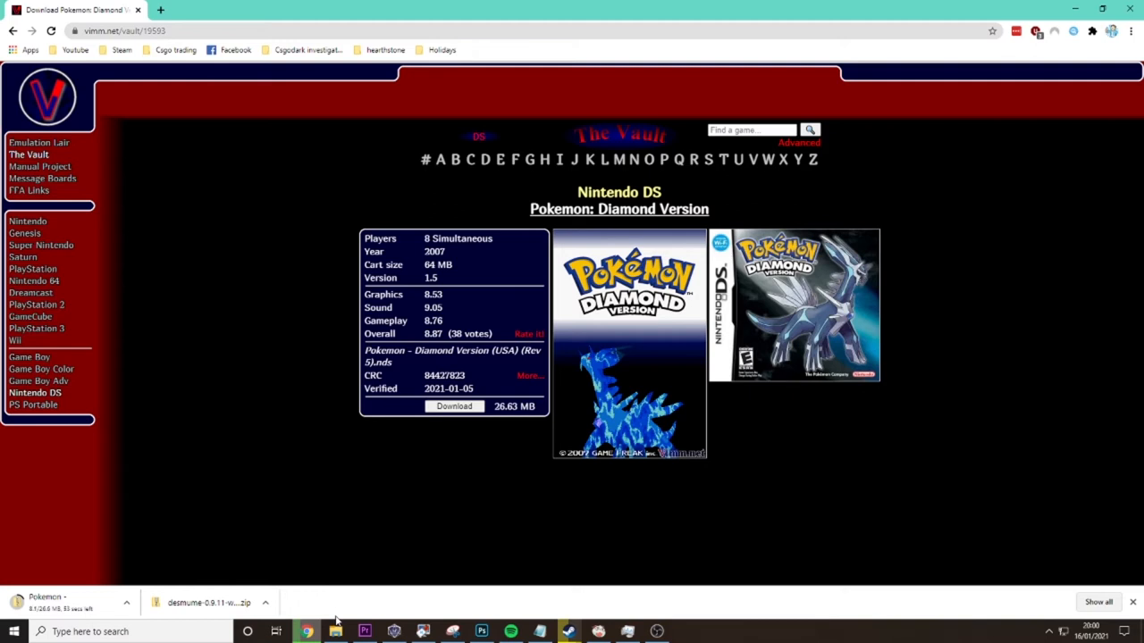
{"action": "mouse_move", "coordinate": [450, 284]}
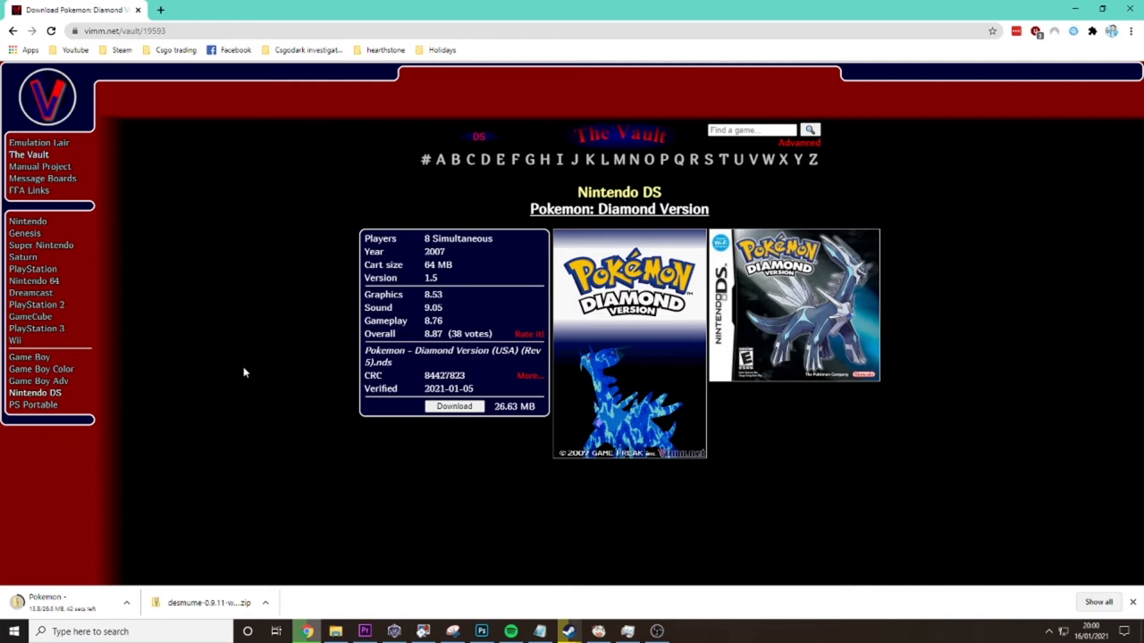
{"action": "mouse_move", "coordinate": [193, 159]}
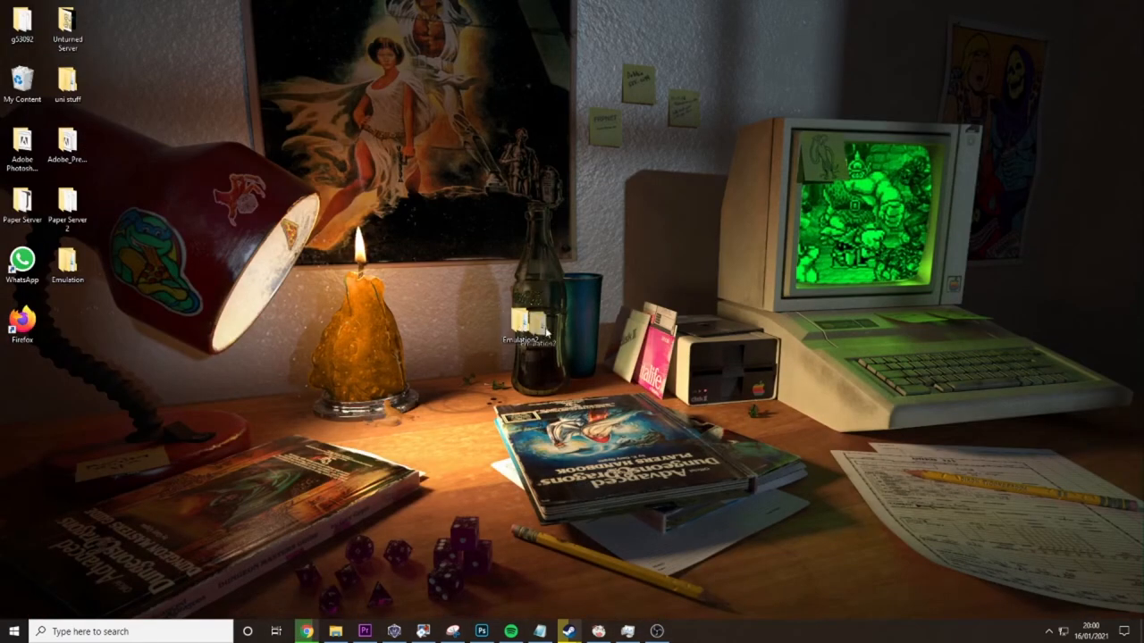
Step: Drag the Emulation2 folder to the lower right of the desktop
{"action": "left_click_drag", "start_coordinate": [527, 343], "coordinate": [747, 379]}
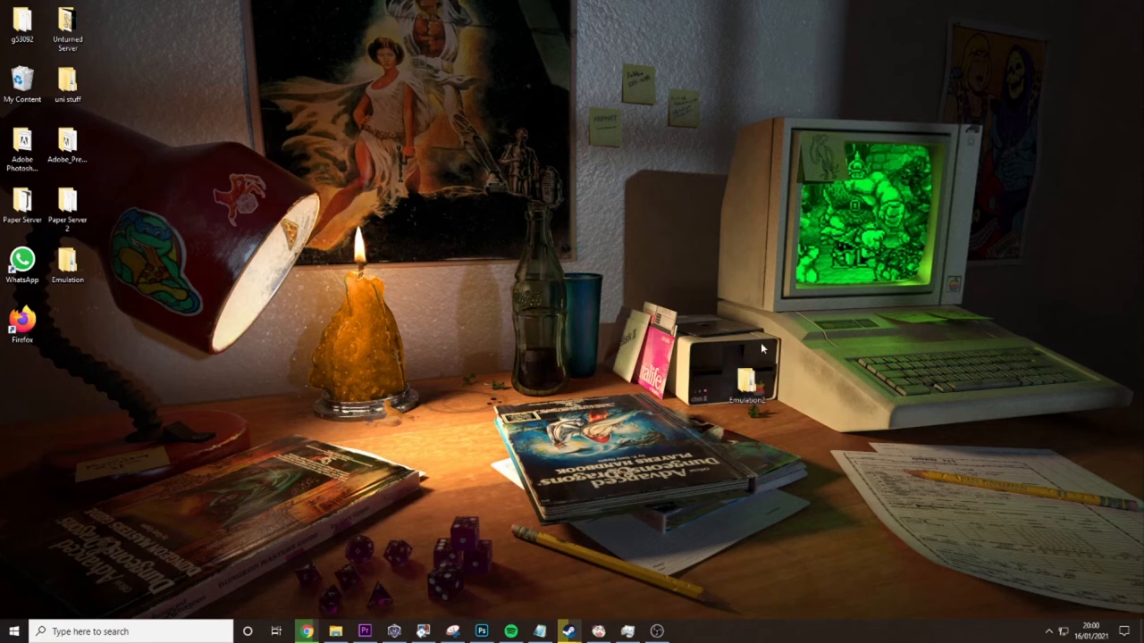
{"action": "left_click_drag", "start_coordinate": [747, 370], "coordinate": [836, 500]}
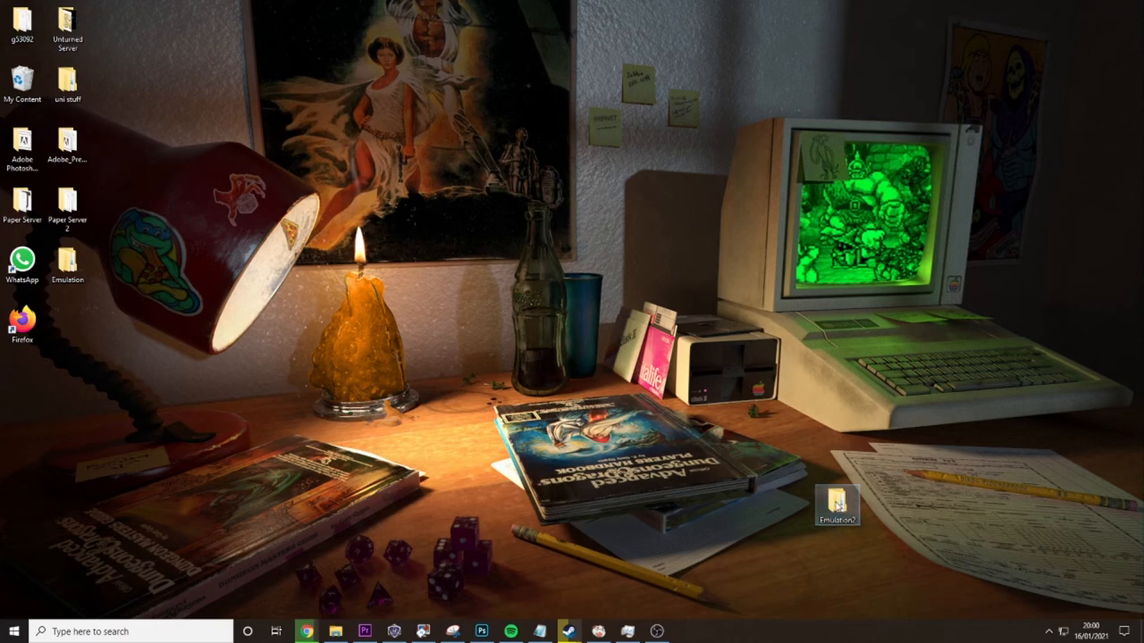
Step: Extract the Pokemon Diamond zip inside Emulation2's Roms folder with 7-Zip Extract Here
{"action": "double_click", "coordinate": [837, 497]}
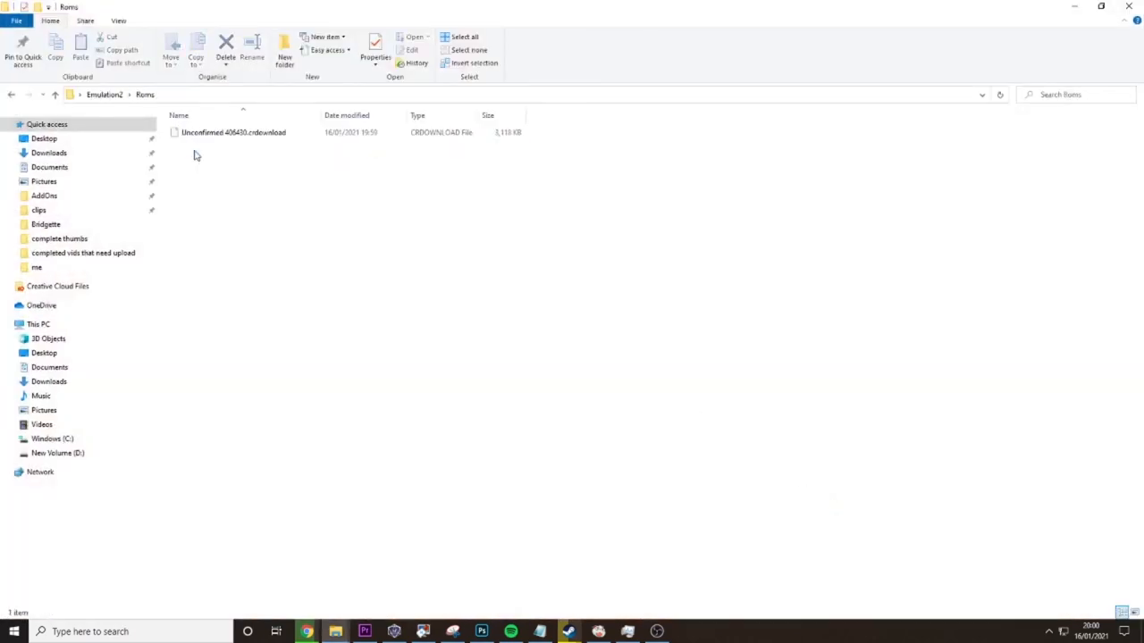
{"action": "mouse_move", "coordinate": [436, 529]}
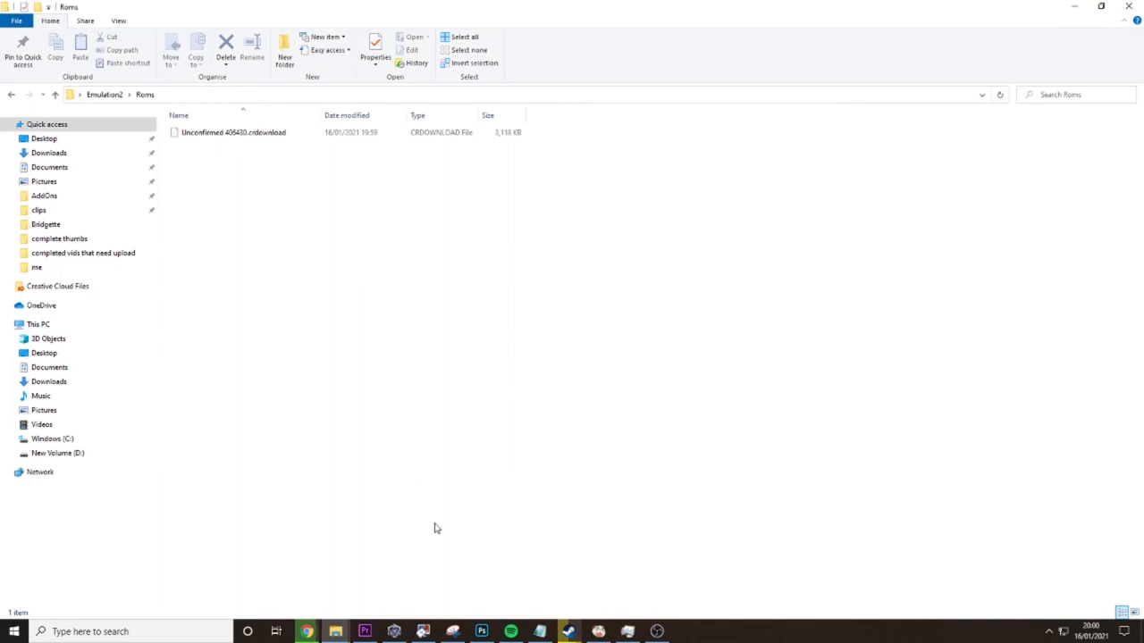
{"action": "mouse_move", "coordinate": [432, 504]}
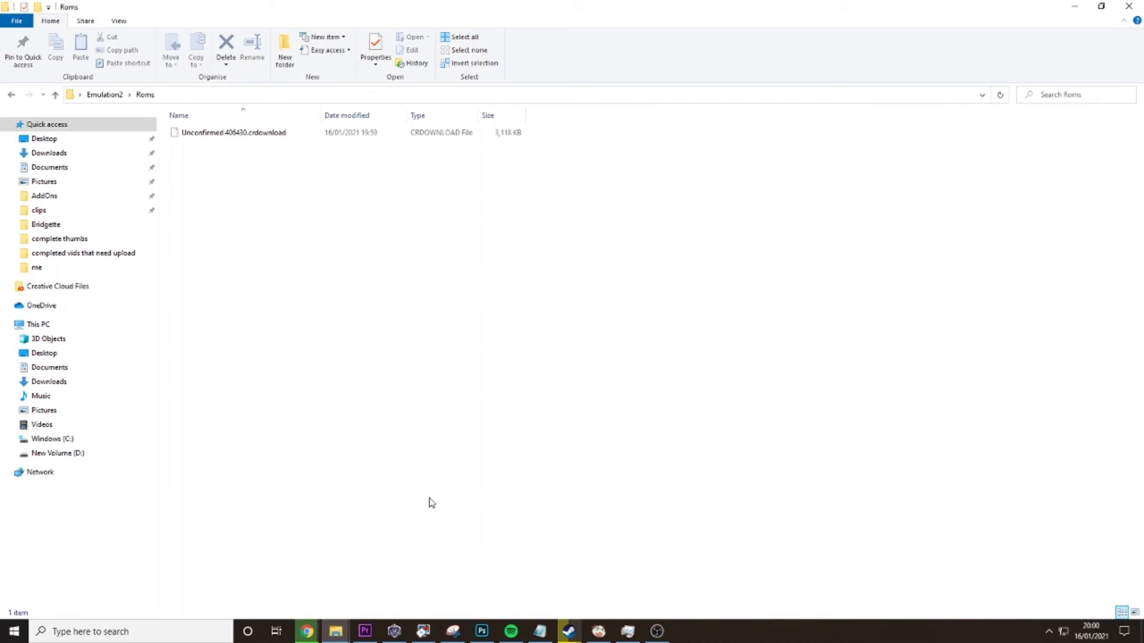
{"action": "mouse_move", "coordinate": [361, 312]}
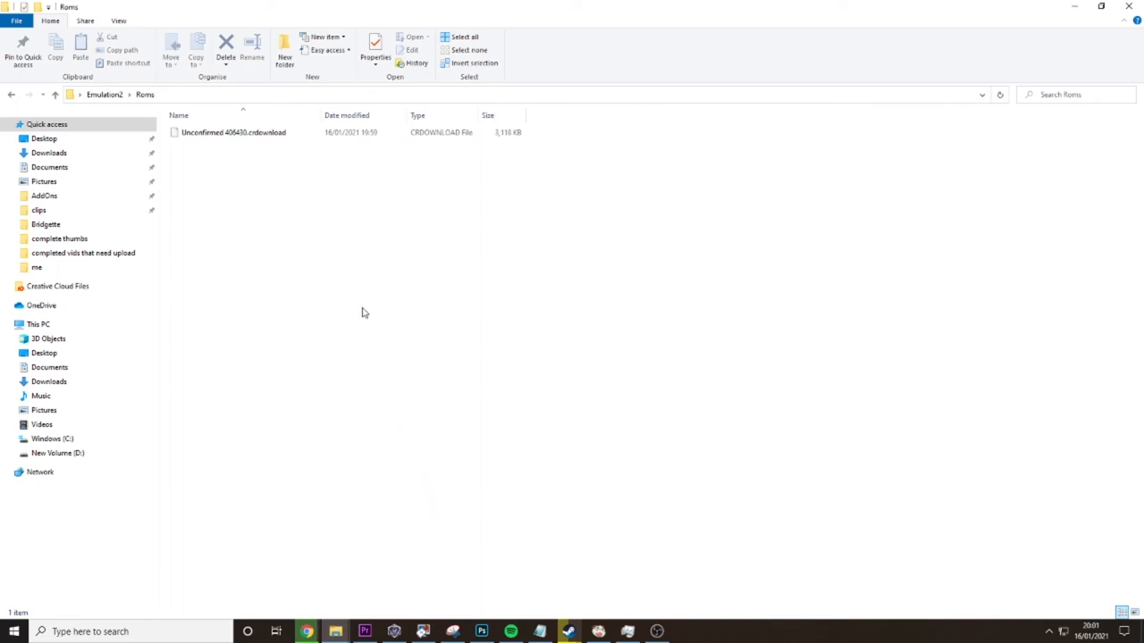
{"action": "mouse_move", "coordinate": [351, 218]}
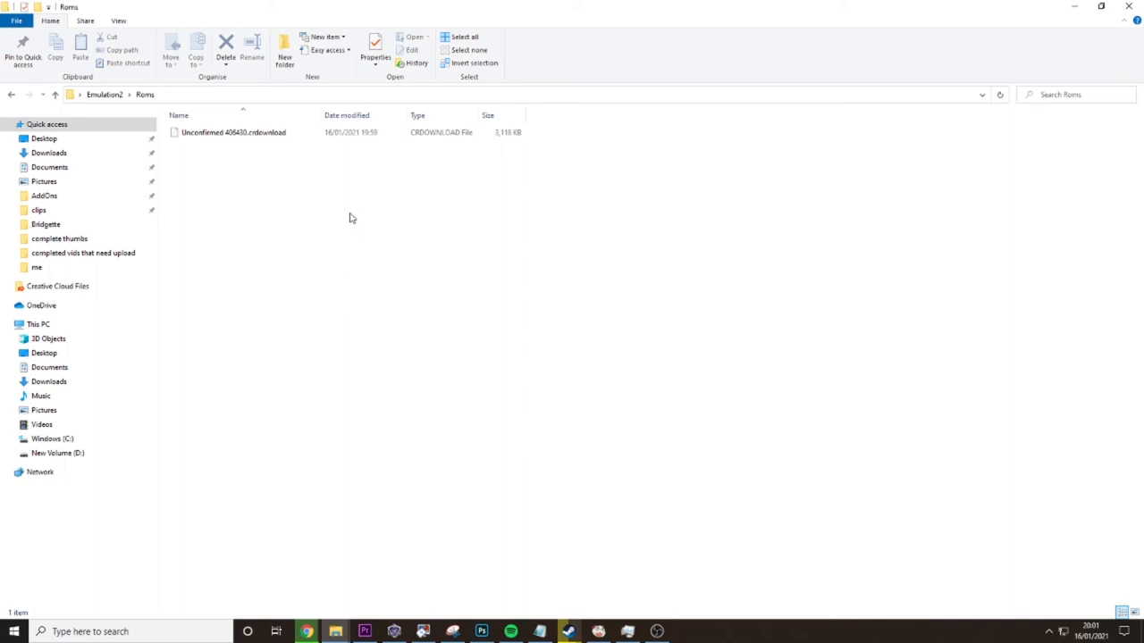
{"action": "mouse_move", "coordinate": [328, 168]}
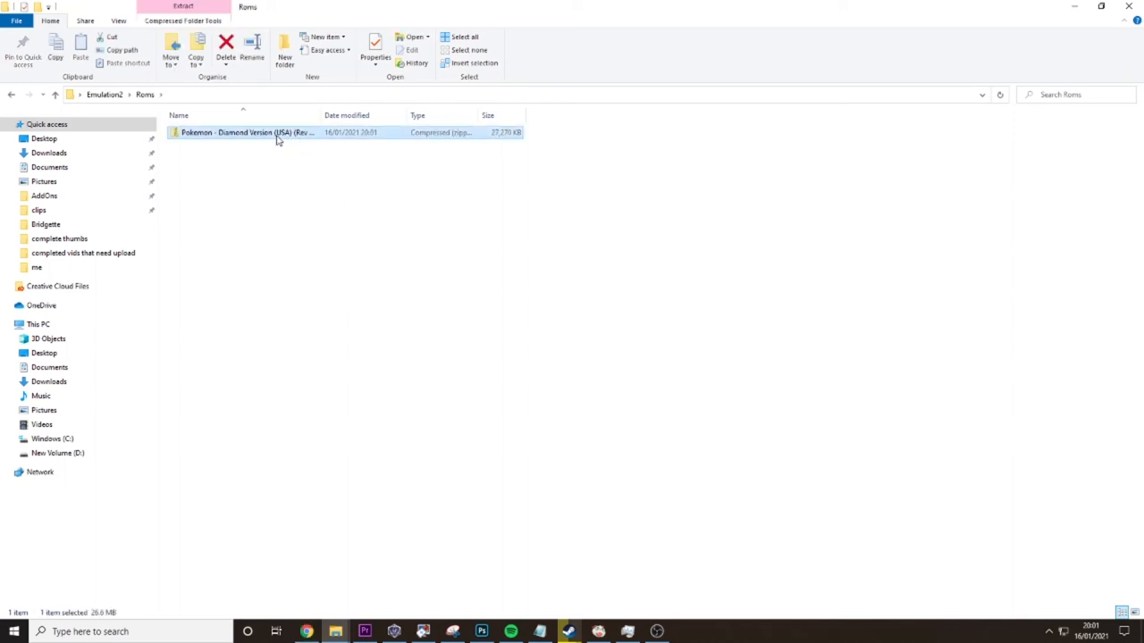
{"action": "right_click", "coordinate": [247, 133]}
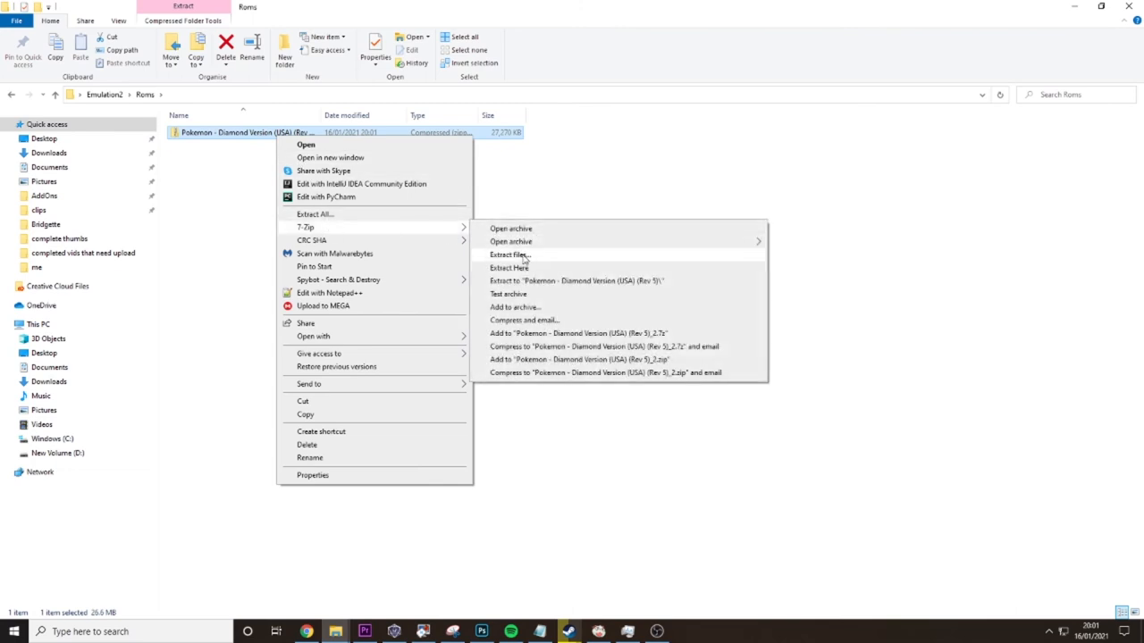
{"action": "left_click", "coordinate": [508, 268]}
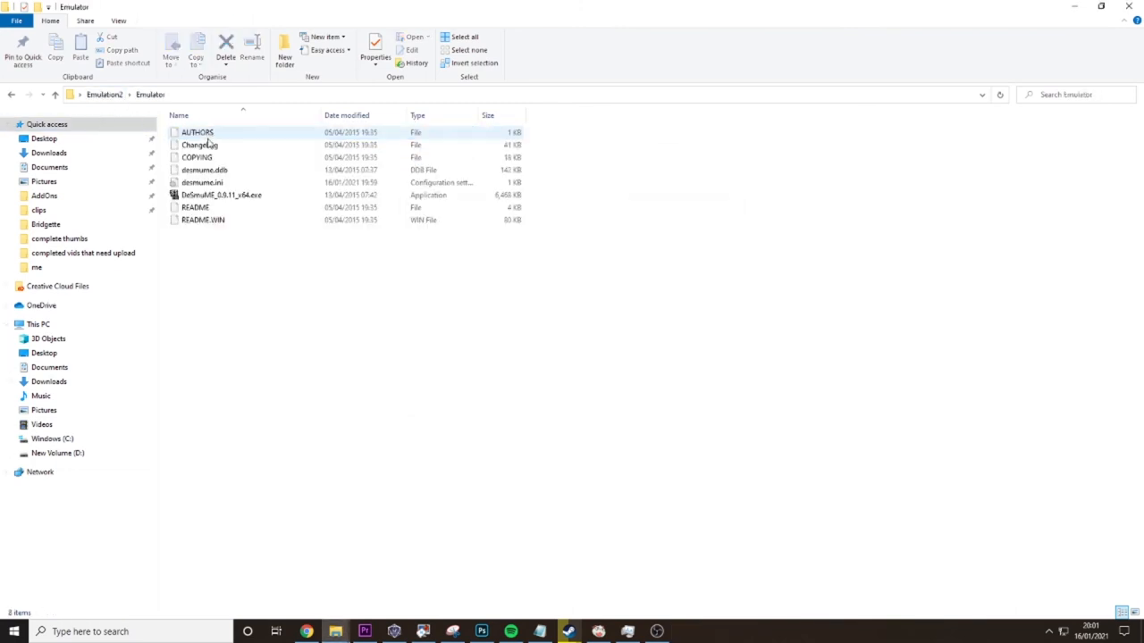
Step: Launch DeSmuME_0.9.11_x64.exe and load the Pokemon Diamond ROM from the Roms folder
{"action": "double_click", "coordinate": [222, 195]}
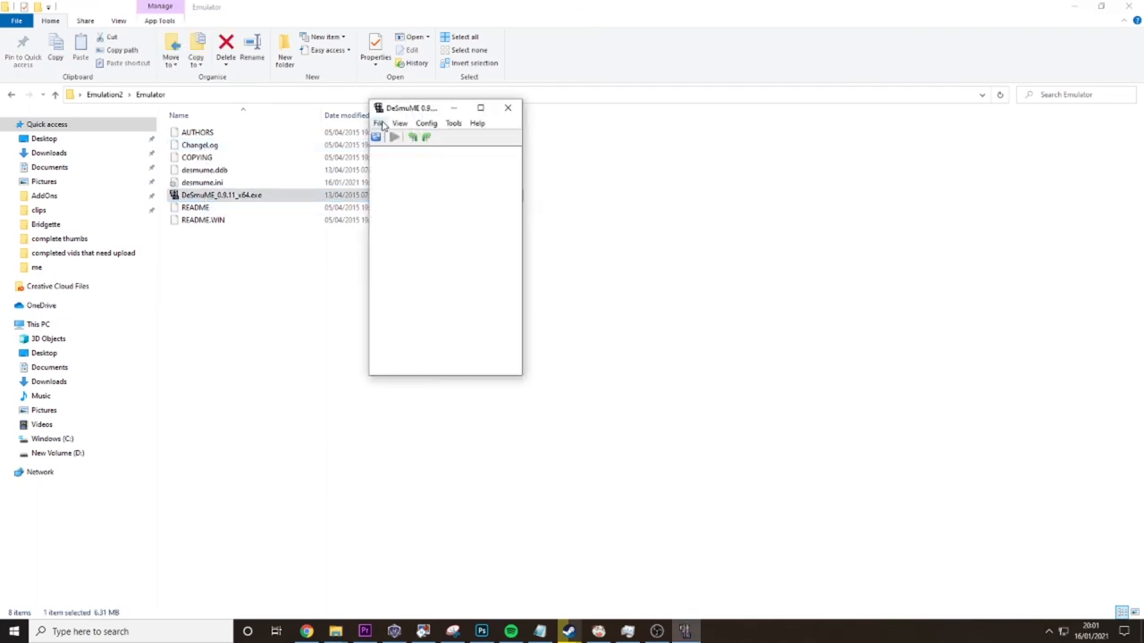
{"action": "left_click", "coordinate": [381, 123]}
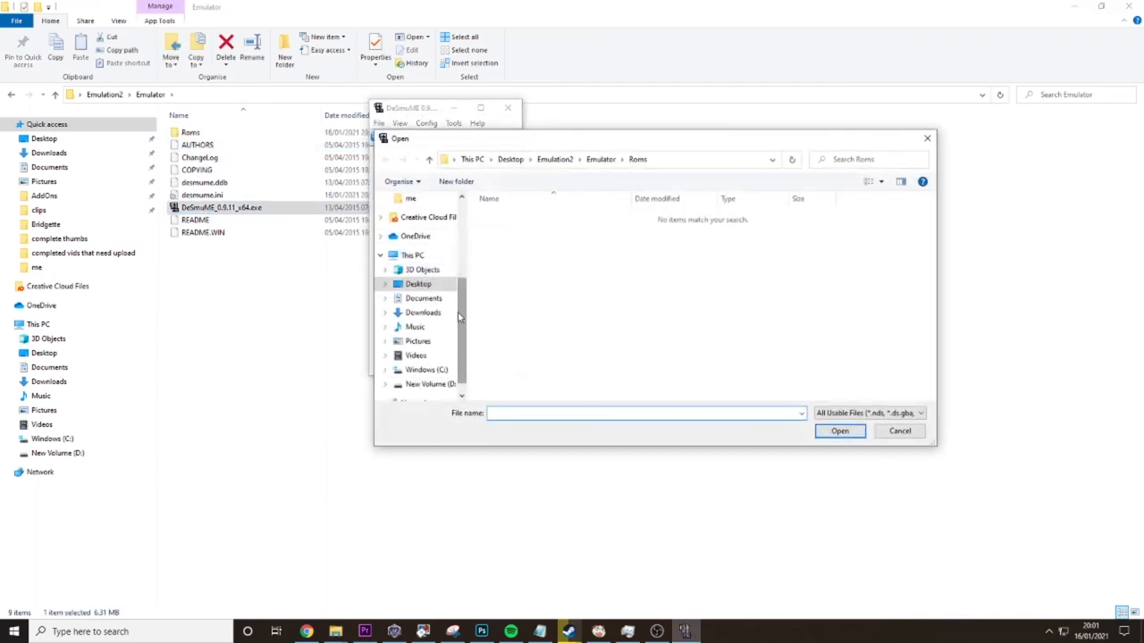
{"action": "left_click", "coordinate": [600, 159]}
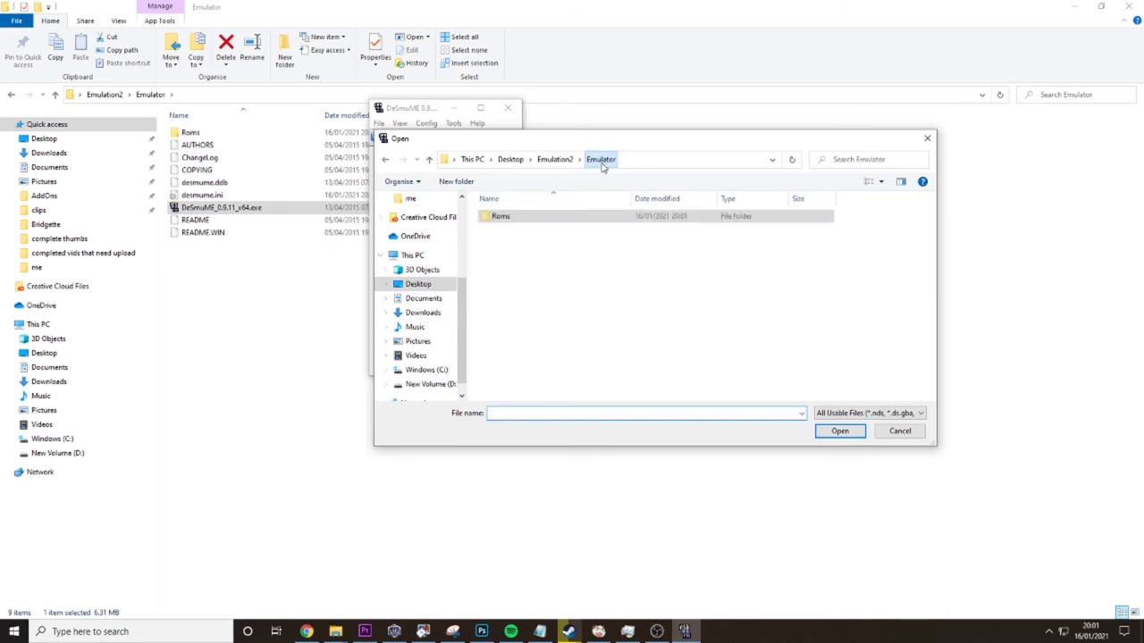
{"action": "double_click", "coordinate": [500, 214]}
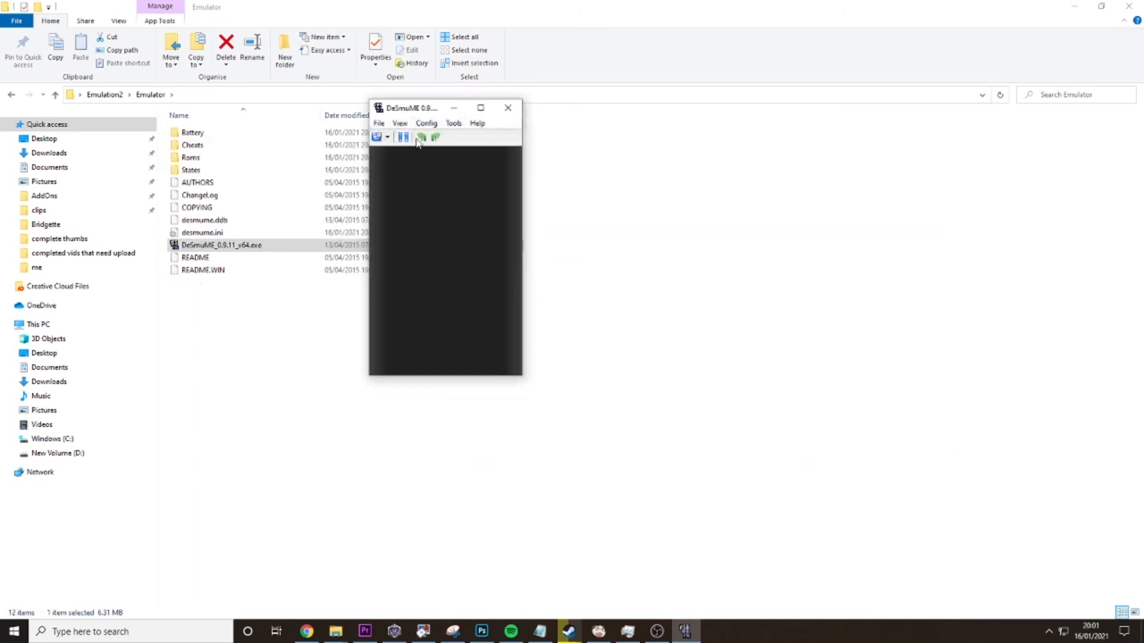
Step: Maximize the DeSmuME window with Pokemon Diamond's opening dialogue showing
{"action": "left_click", "coordinate": [420, 136]}
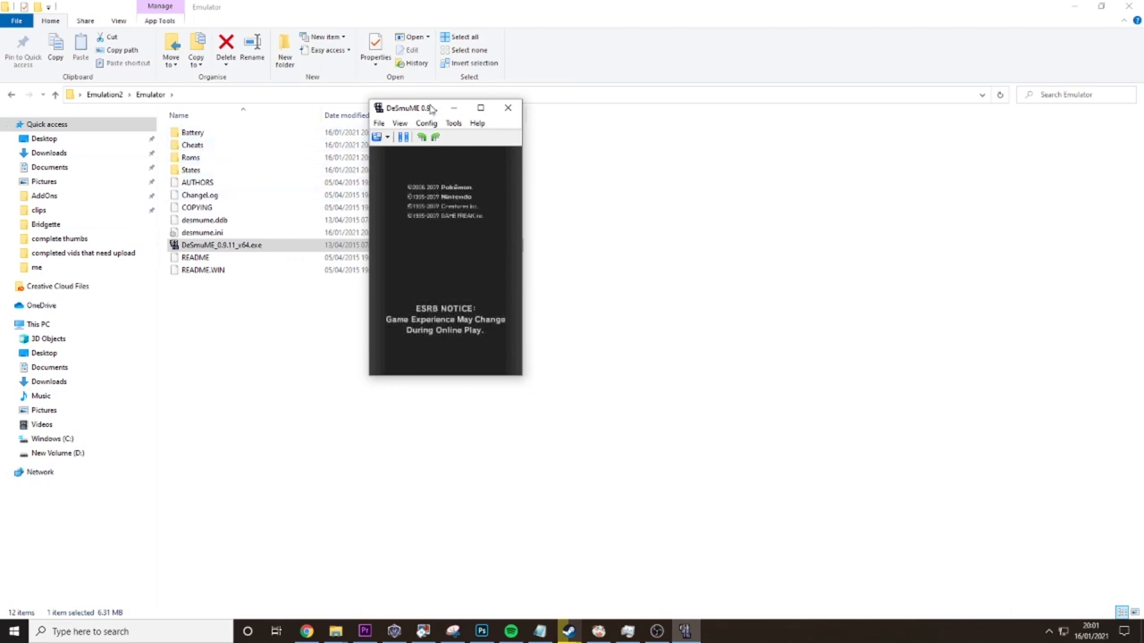
{"action": "left_click", "coordinate": [479, 107]}
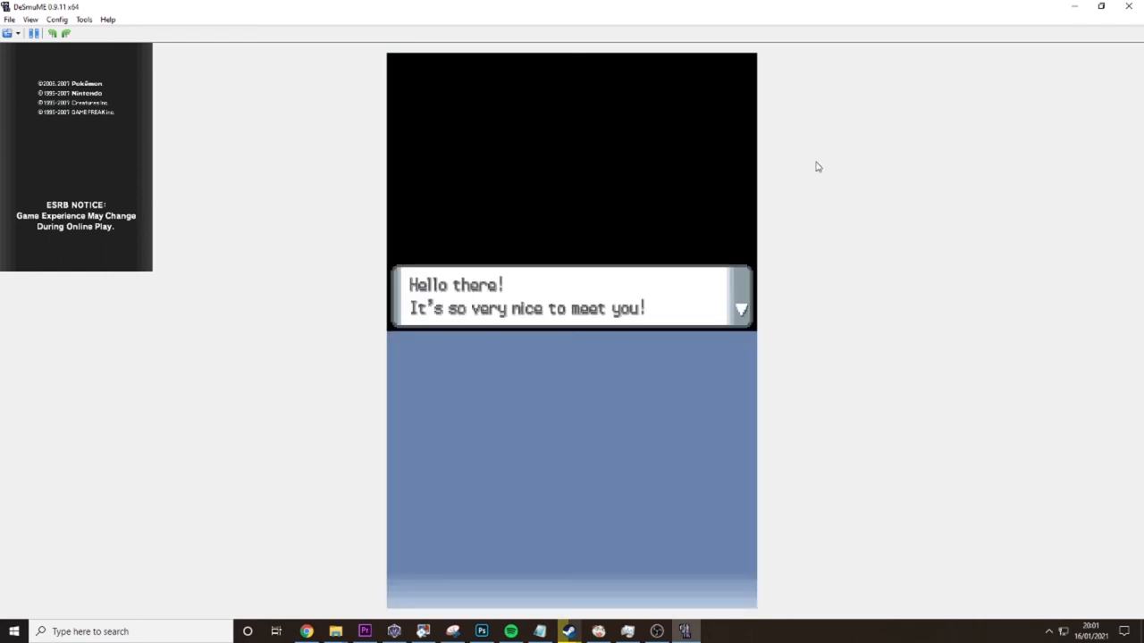
{"action": "mouse_move", "coordinate": [860, 225]}
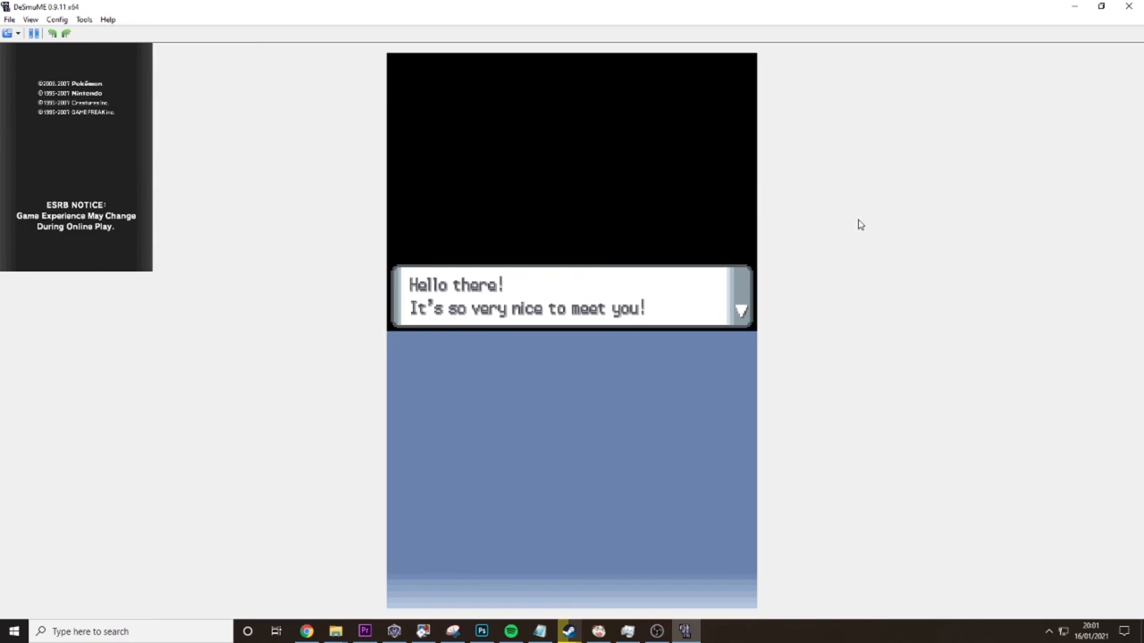